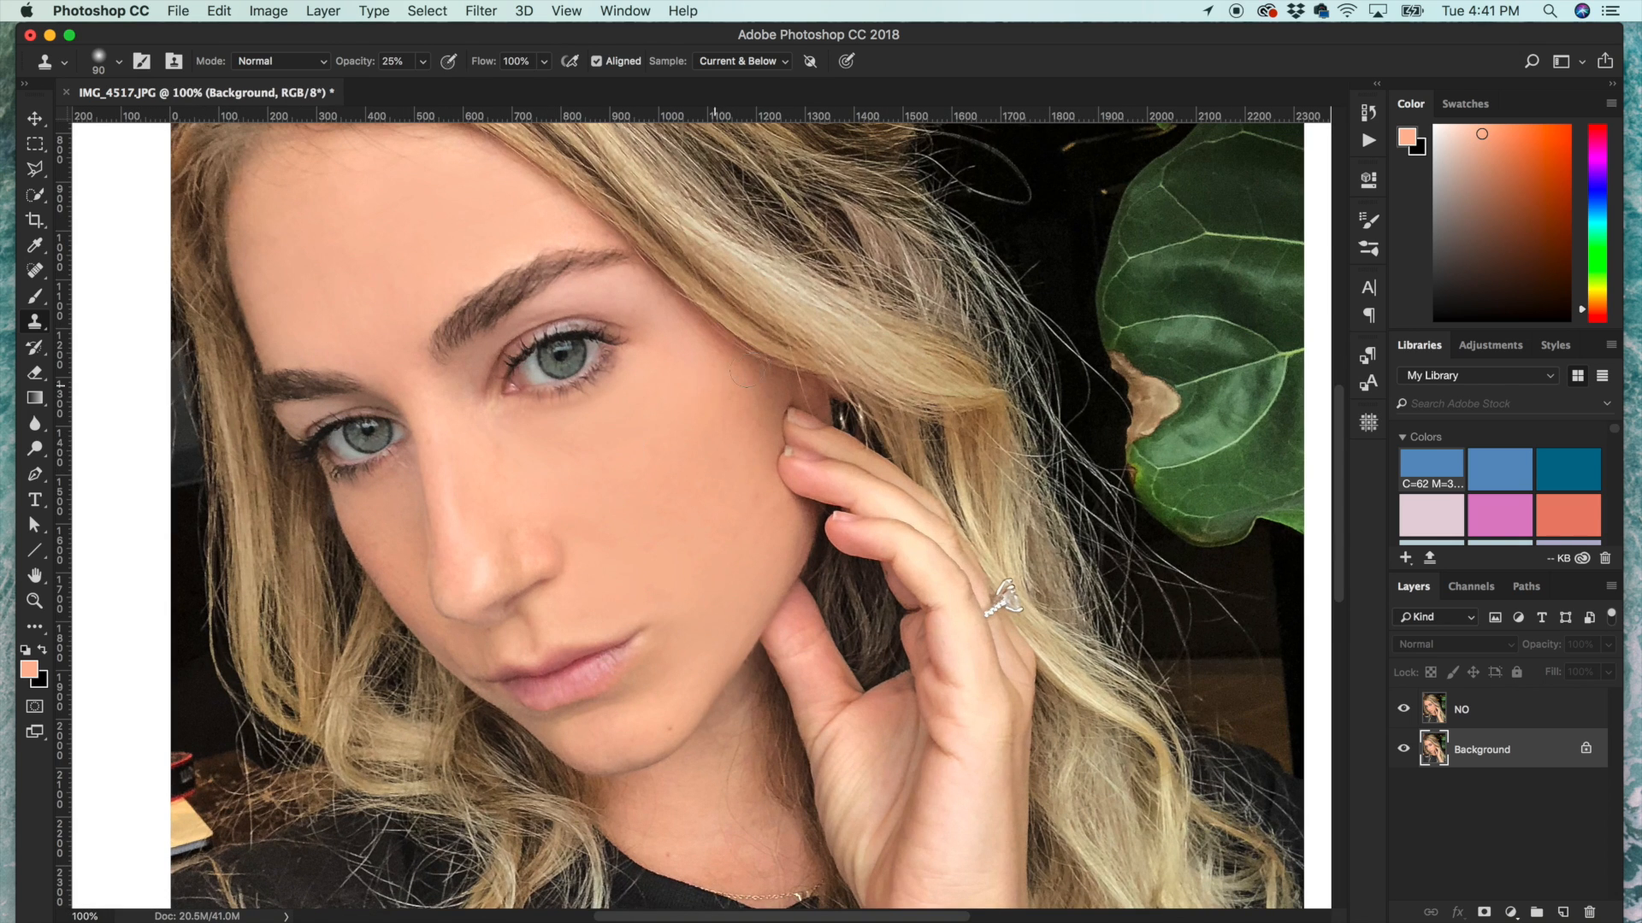
mouse_move(685, 665)
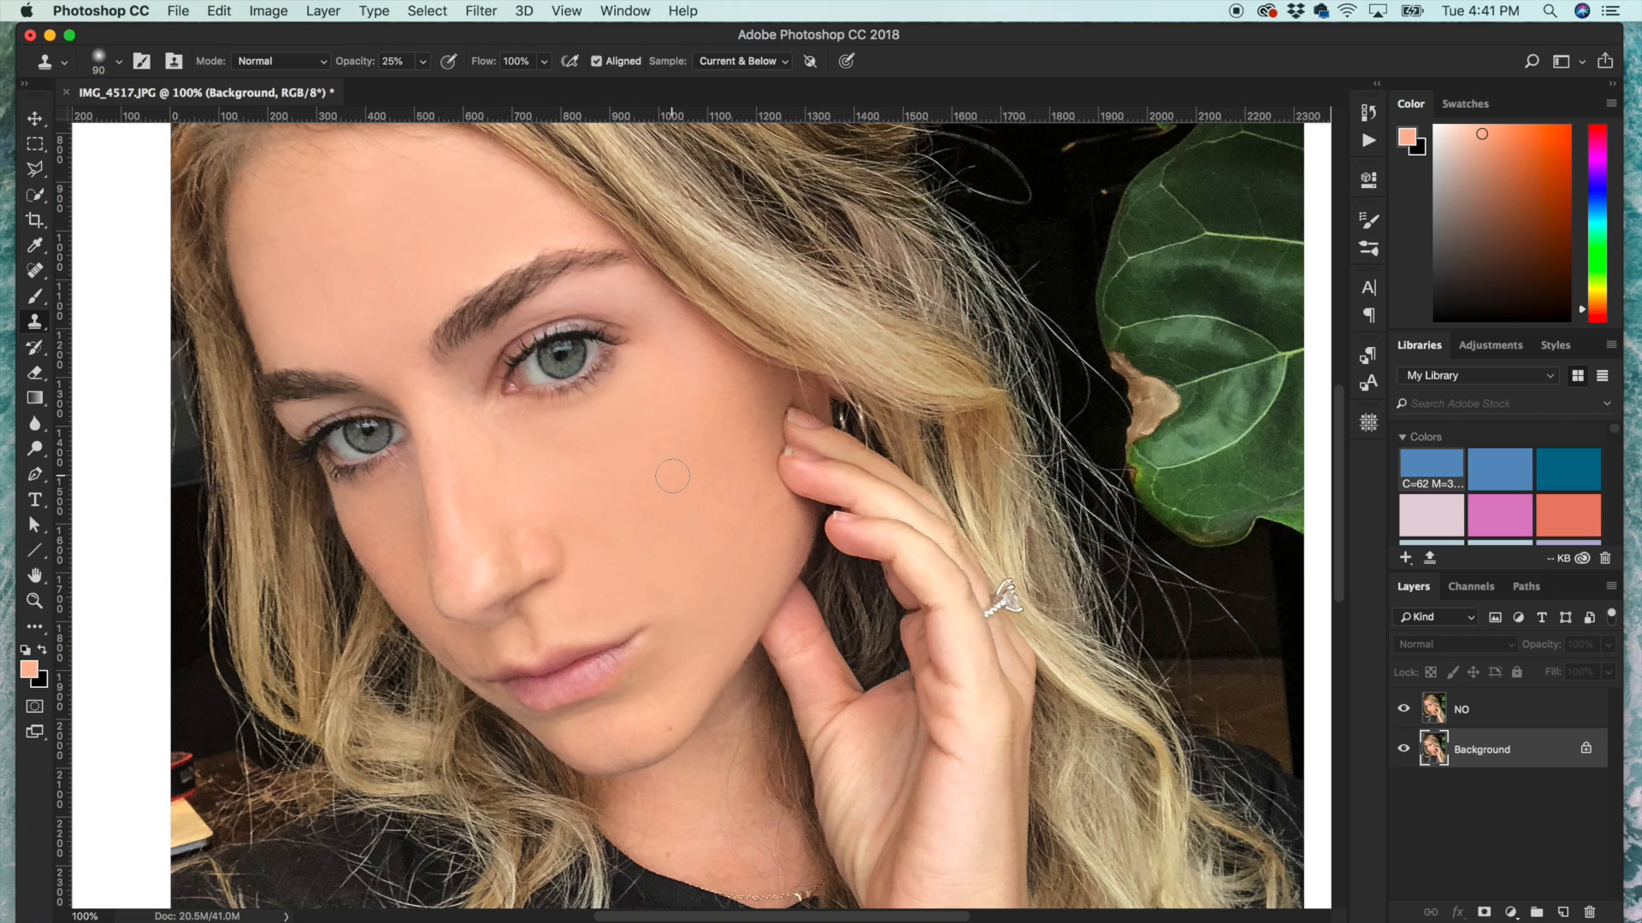
- Hide the retouched NO layer so the Background selfie with blemishes shows again
click(1403, 708)
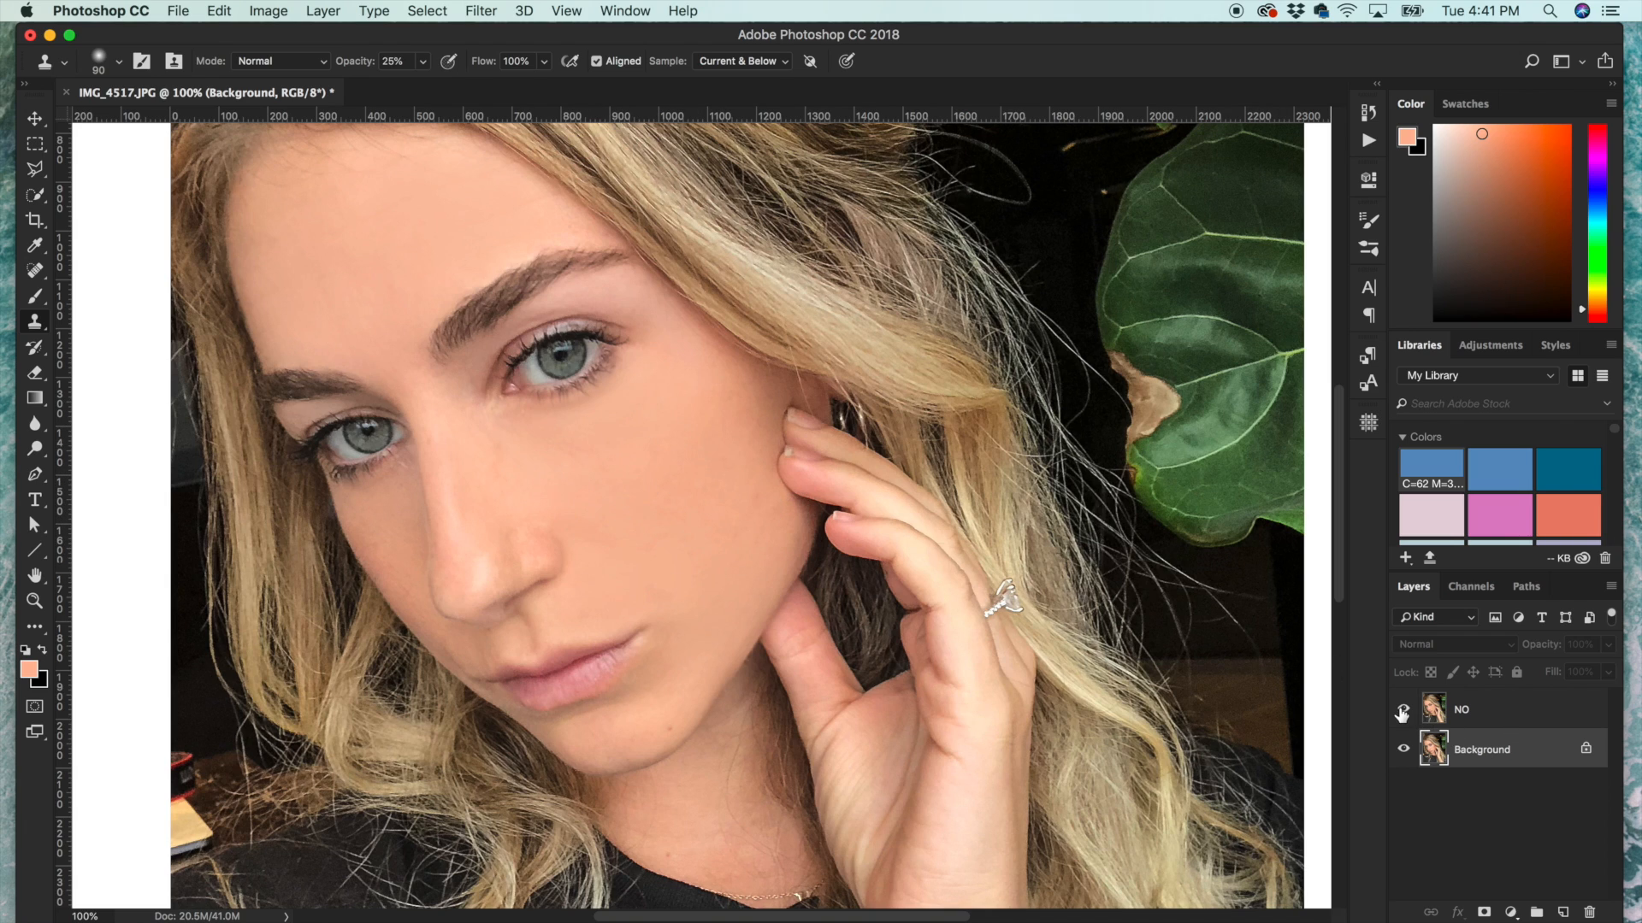
click(1402, 709)
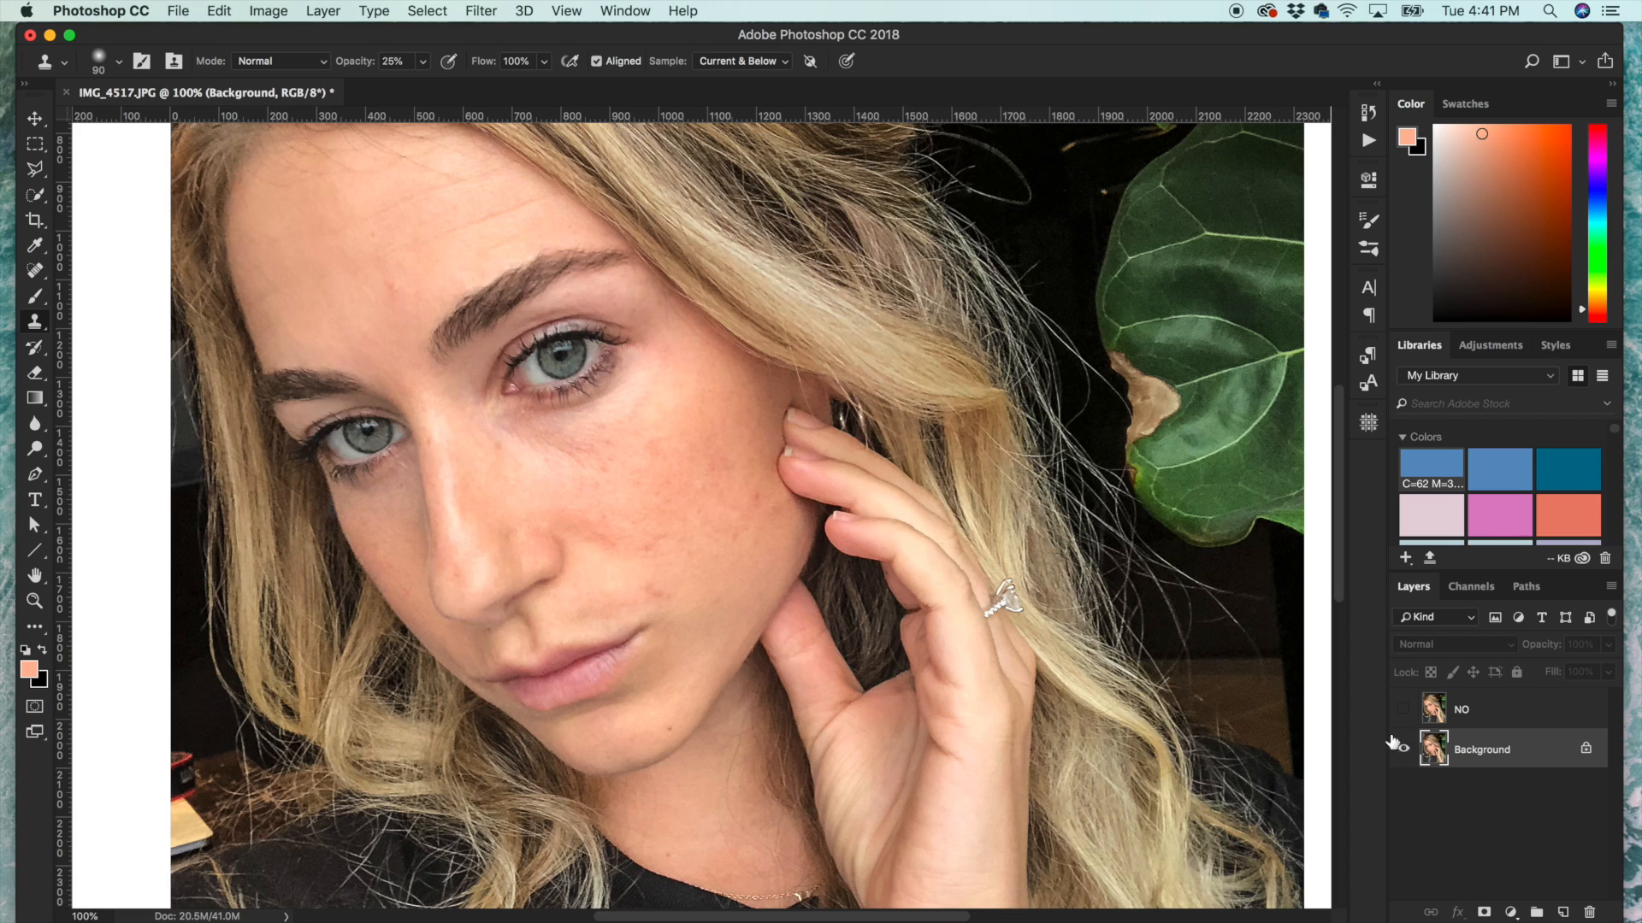
click(1402, 749)
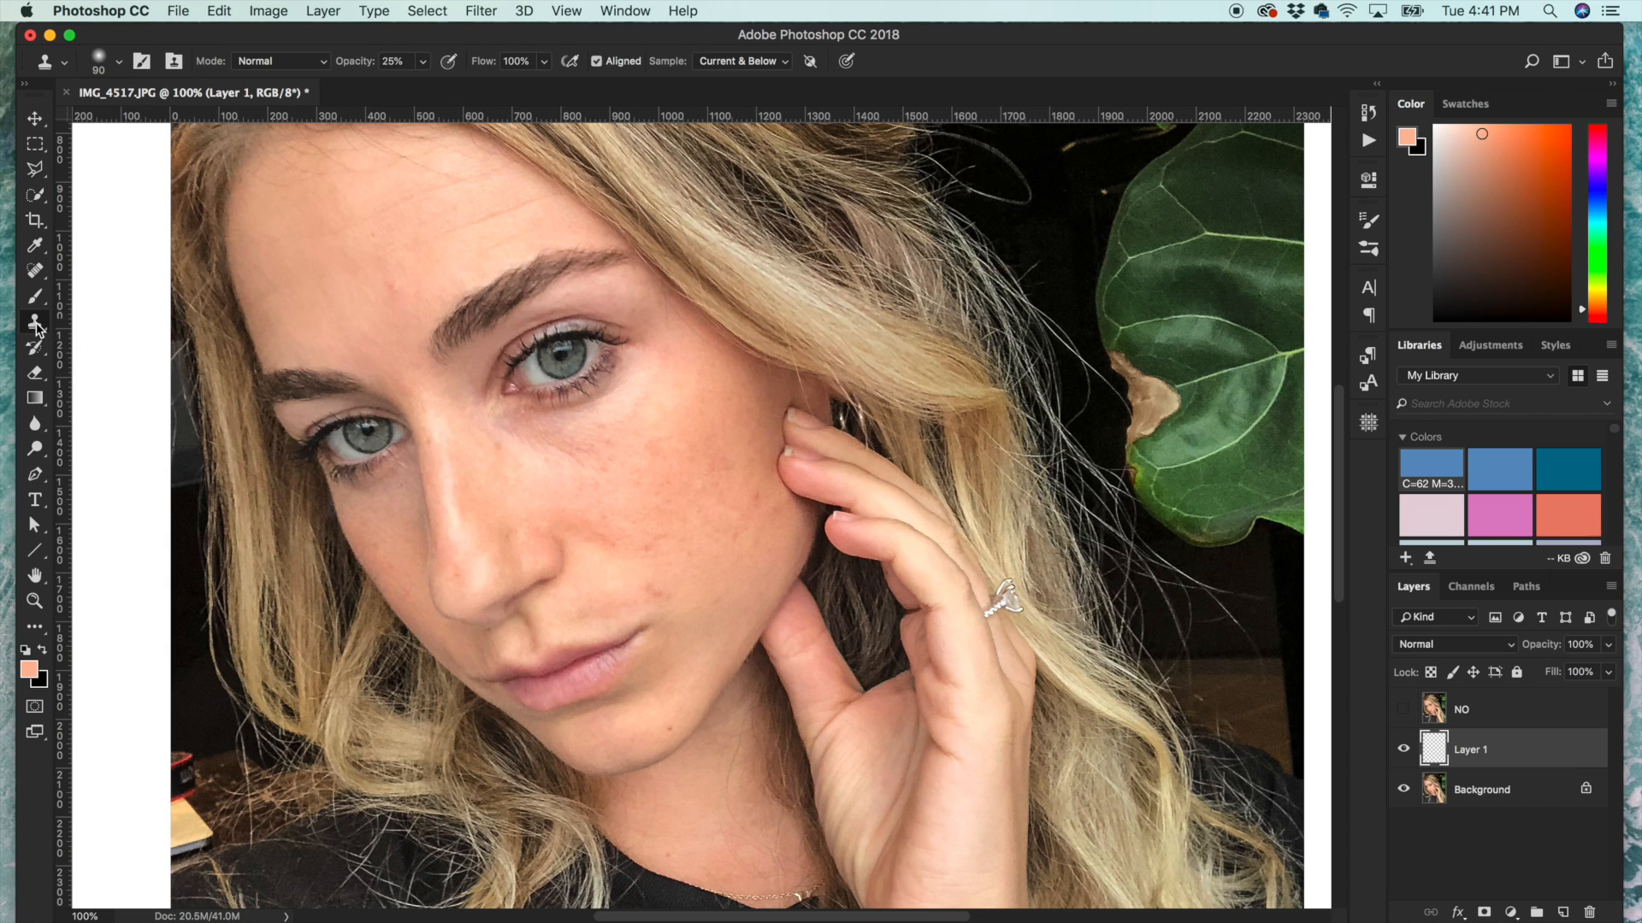
mouse_move(34, 325)
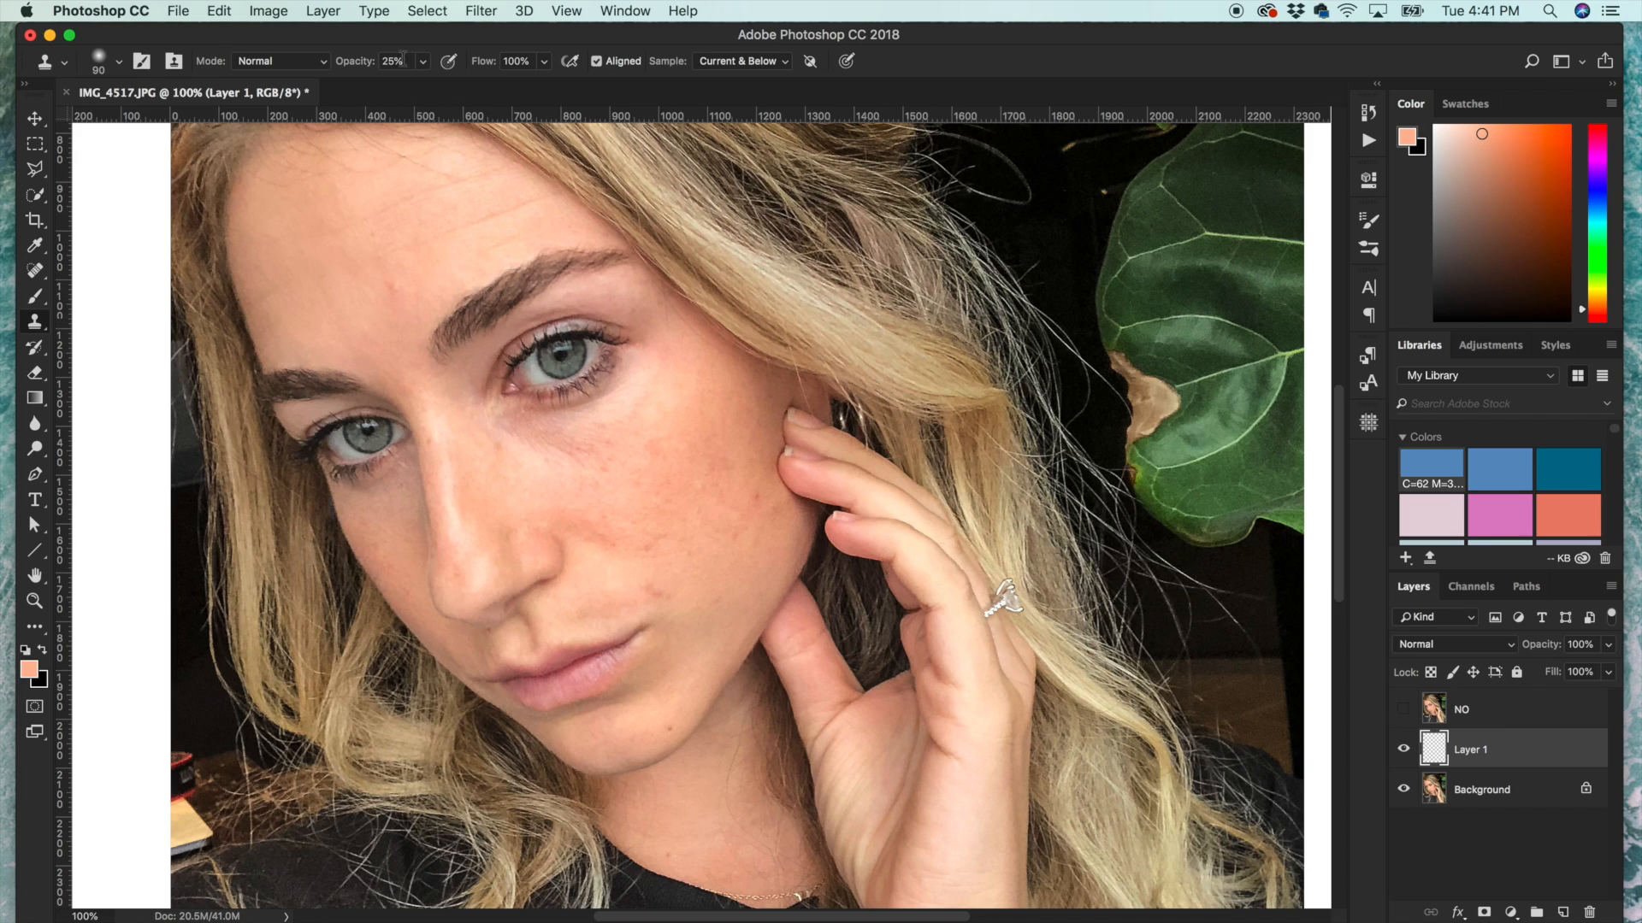
mouse_move(395, 60)
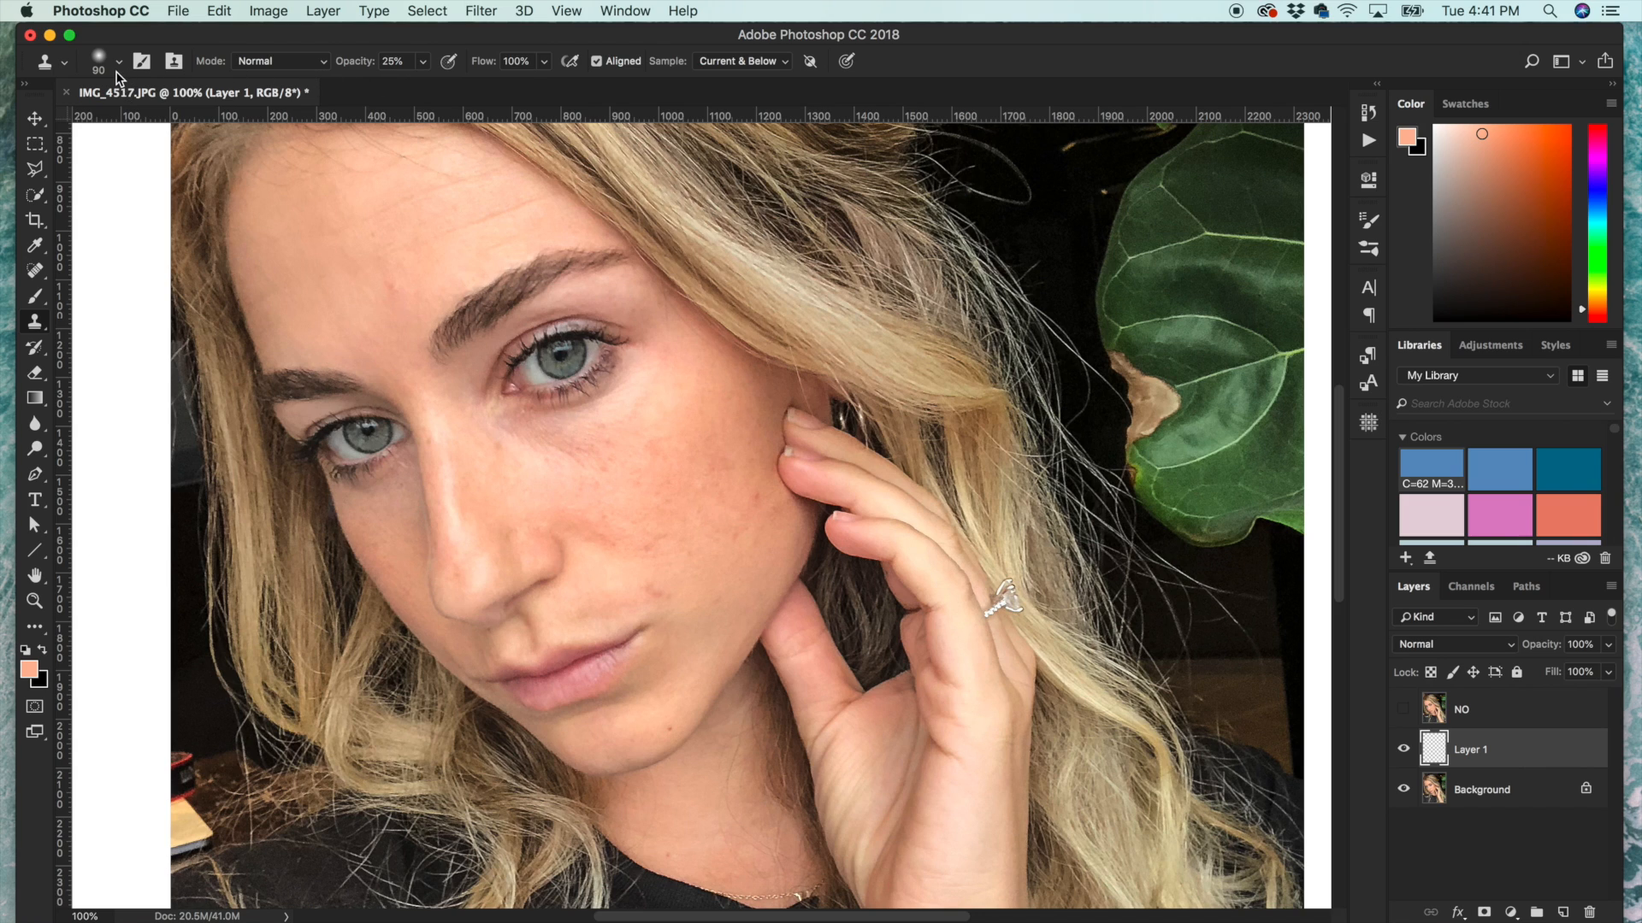
- Shrink the Clone Stamp brush for working on the new empty Layer 1
click(118, 62)
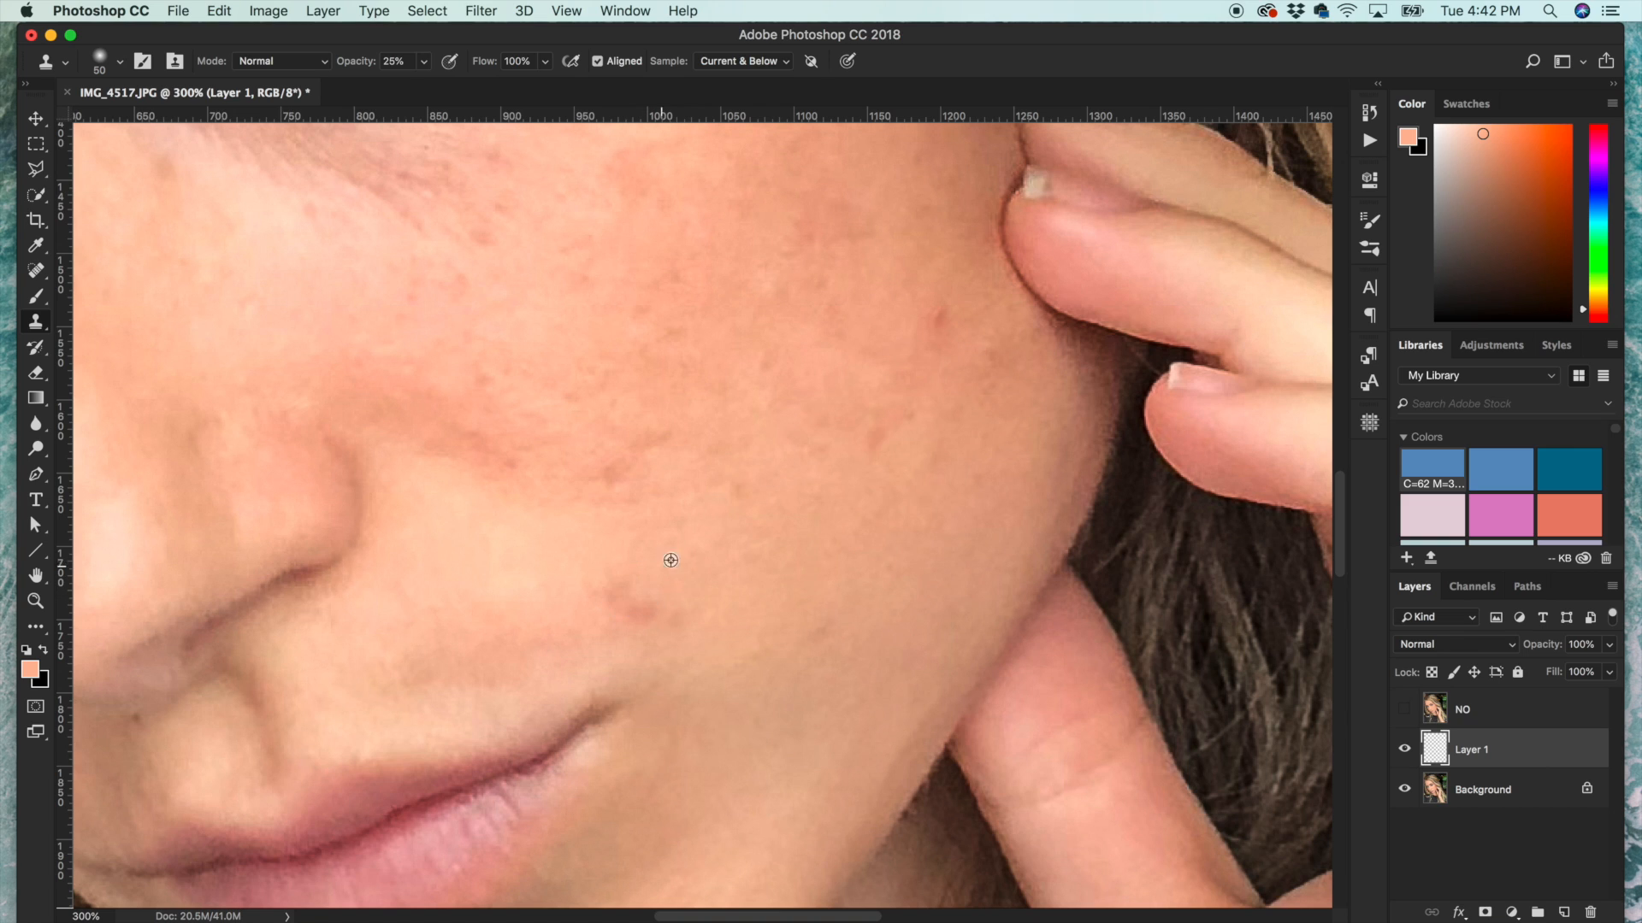
mouse_move(744, 544)
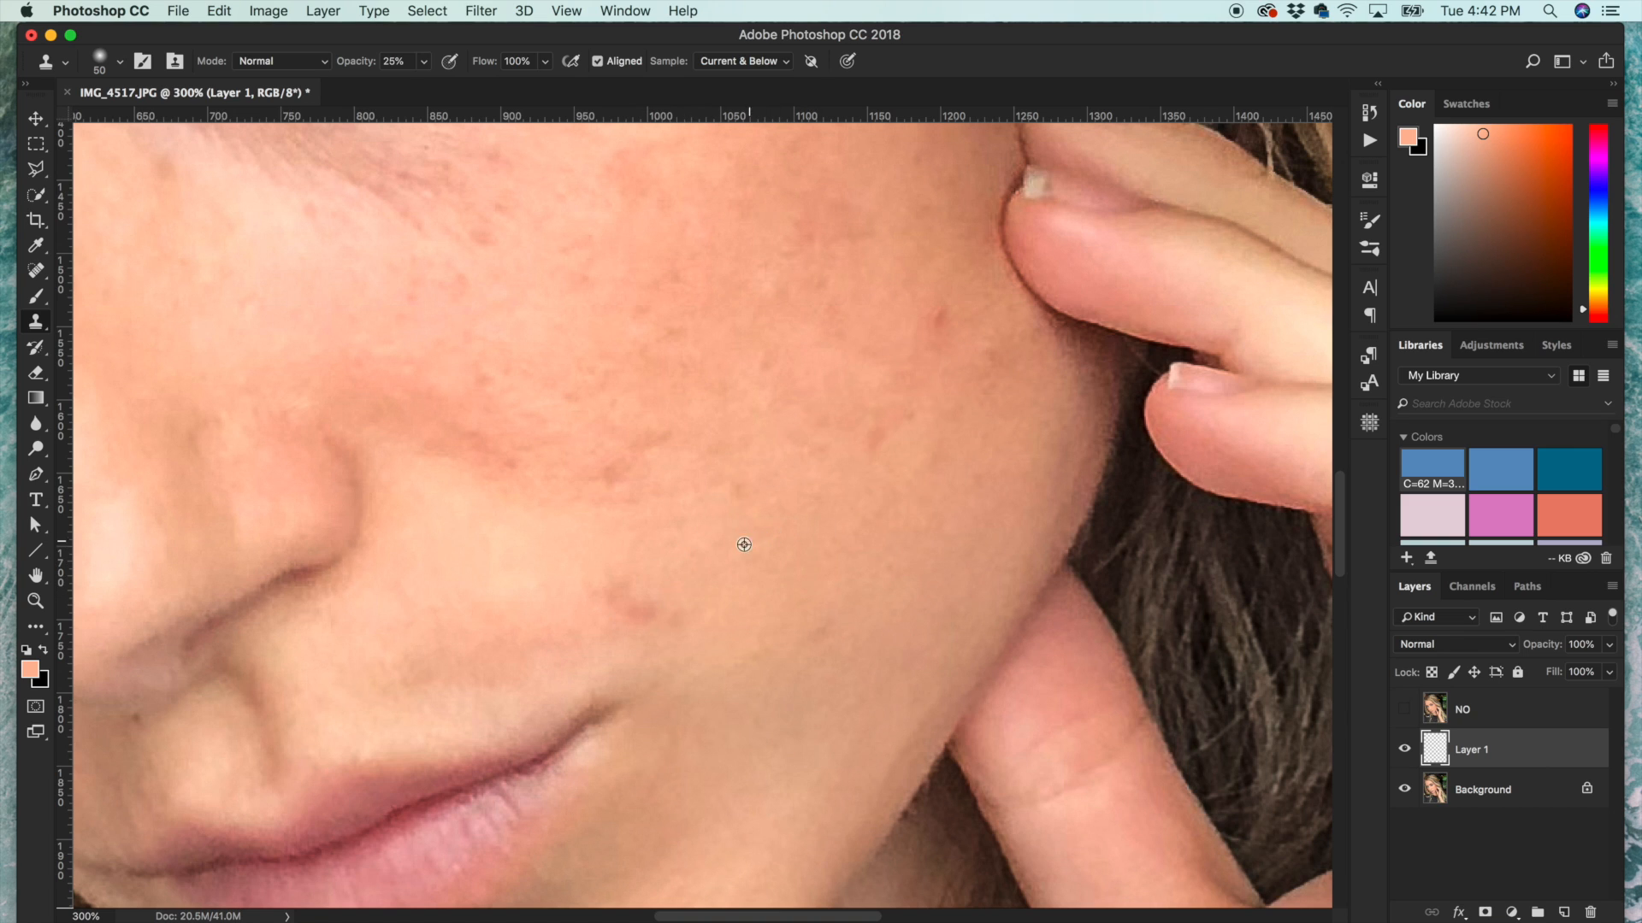
mouse_move(607, 580)
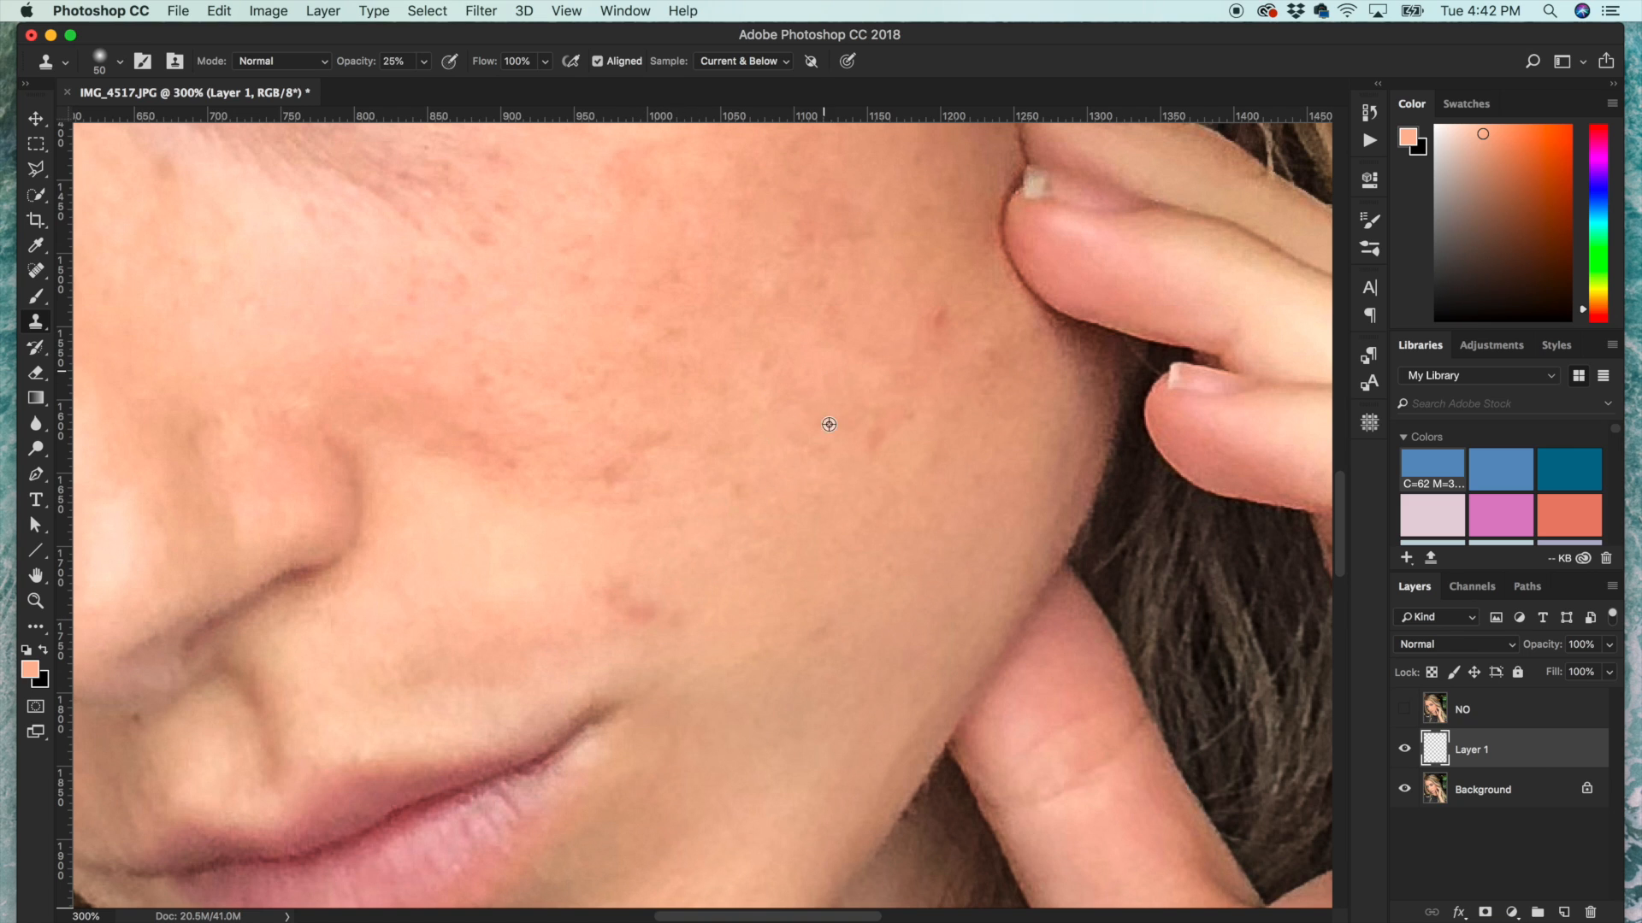
mouse_move(1053, 467)
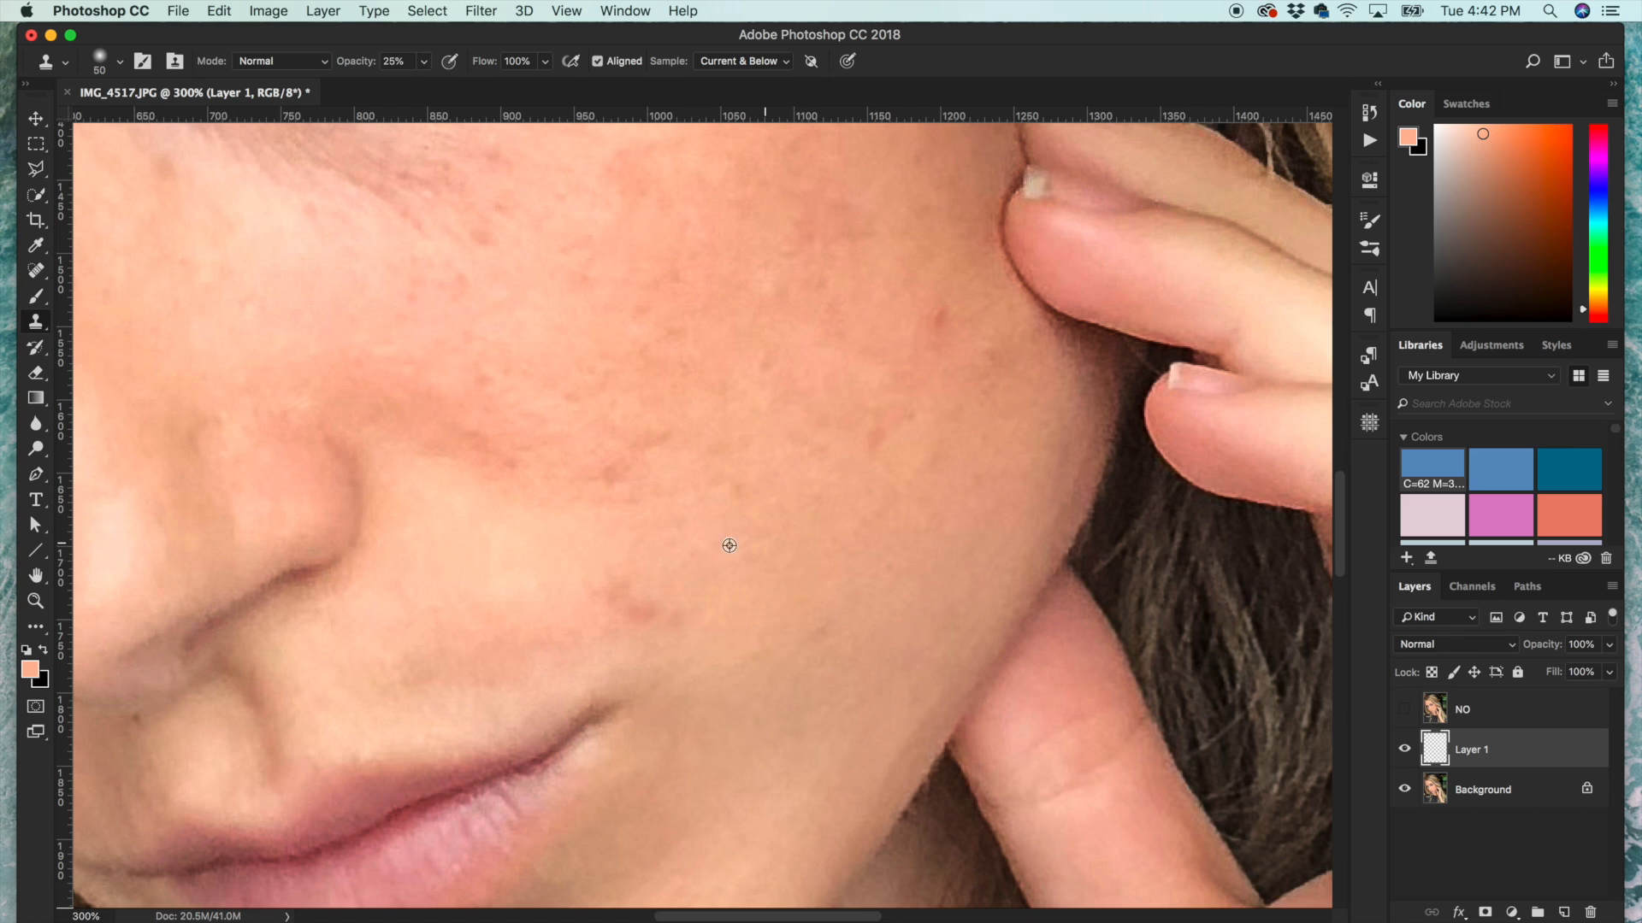
mouse_move(778, 530)
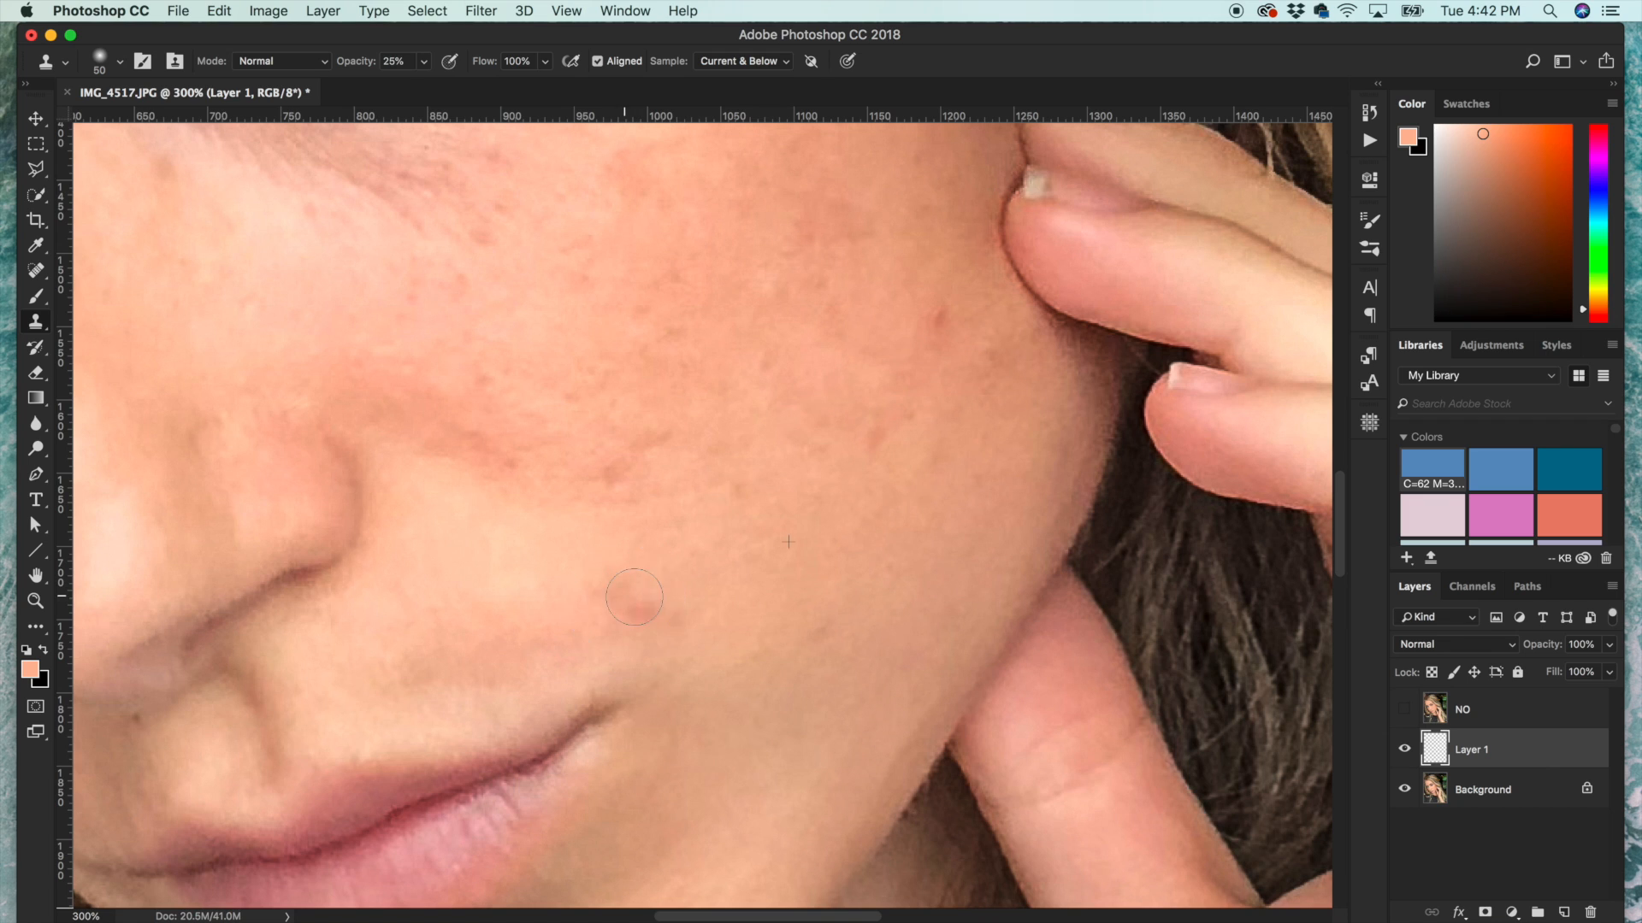
- Clone clear skin over two small blemishes on the cheek beside the nose
click(627, 609)
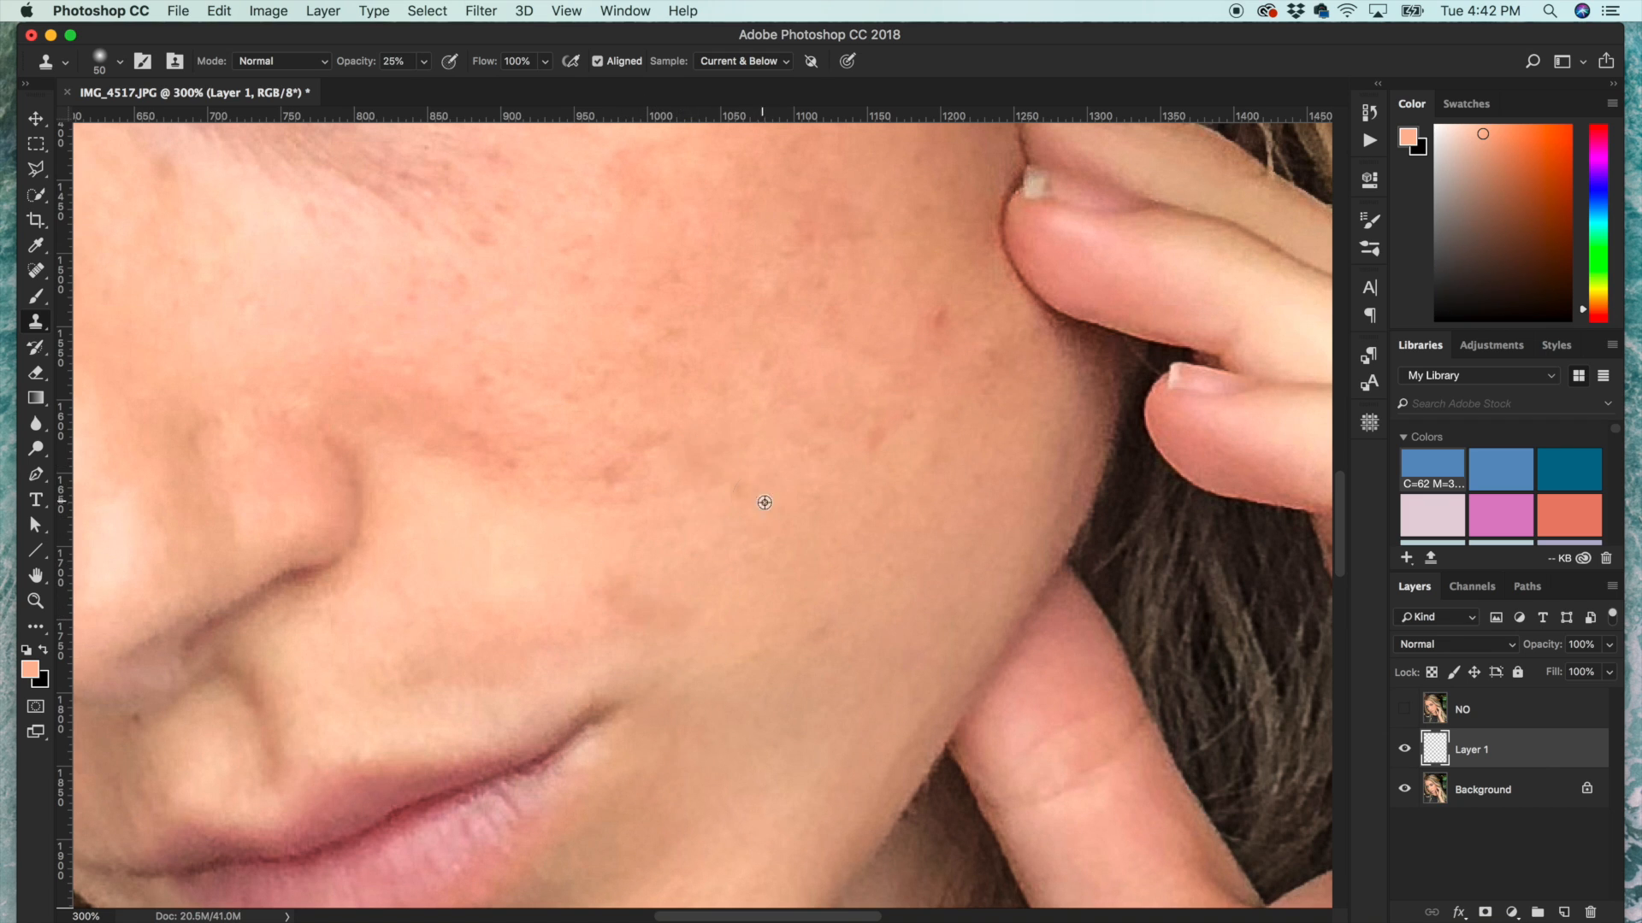
click(701, 525)
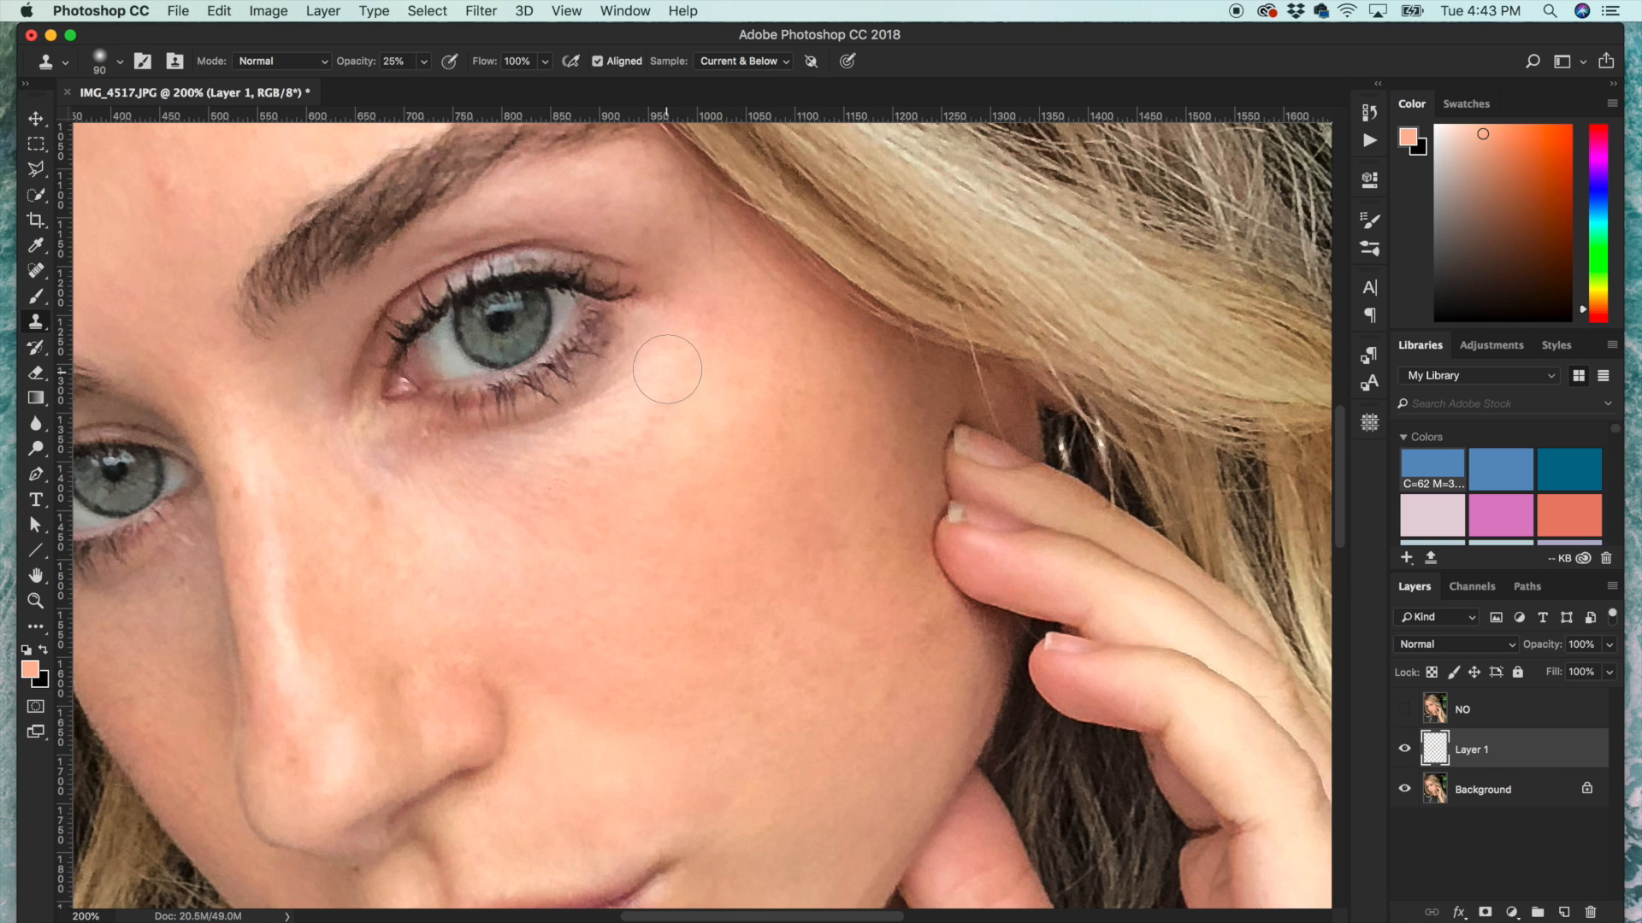
- Clone away spots beneath the eye, under the lower lashes and beside the nose bridge
drag(667, 369, 600, 416)
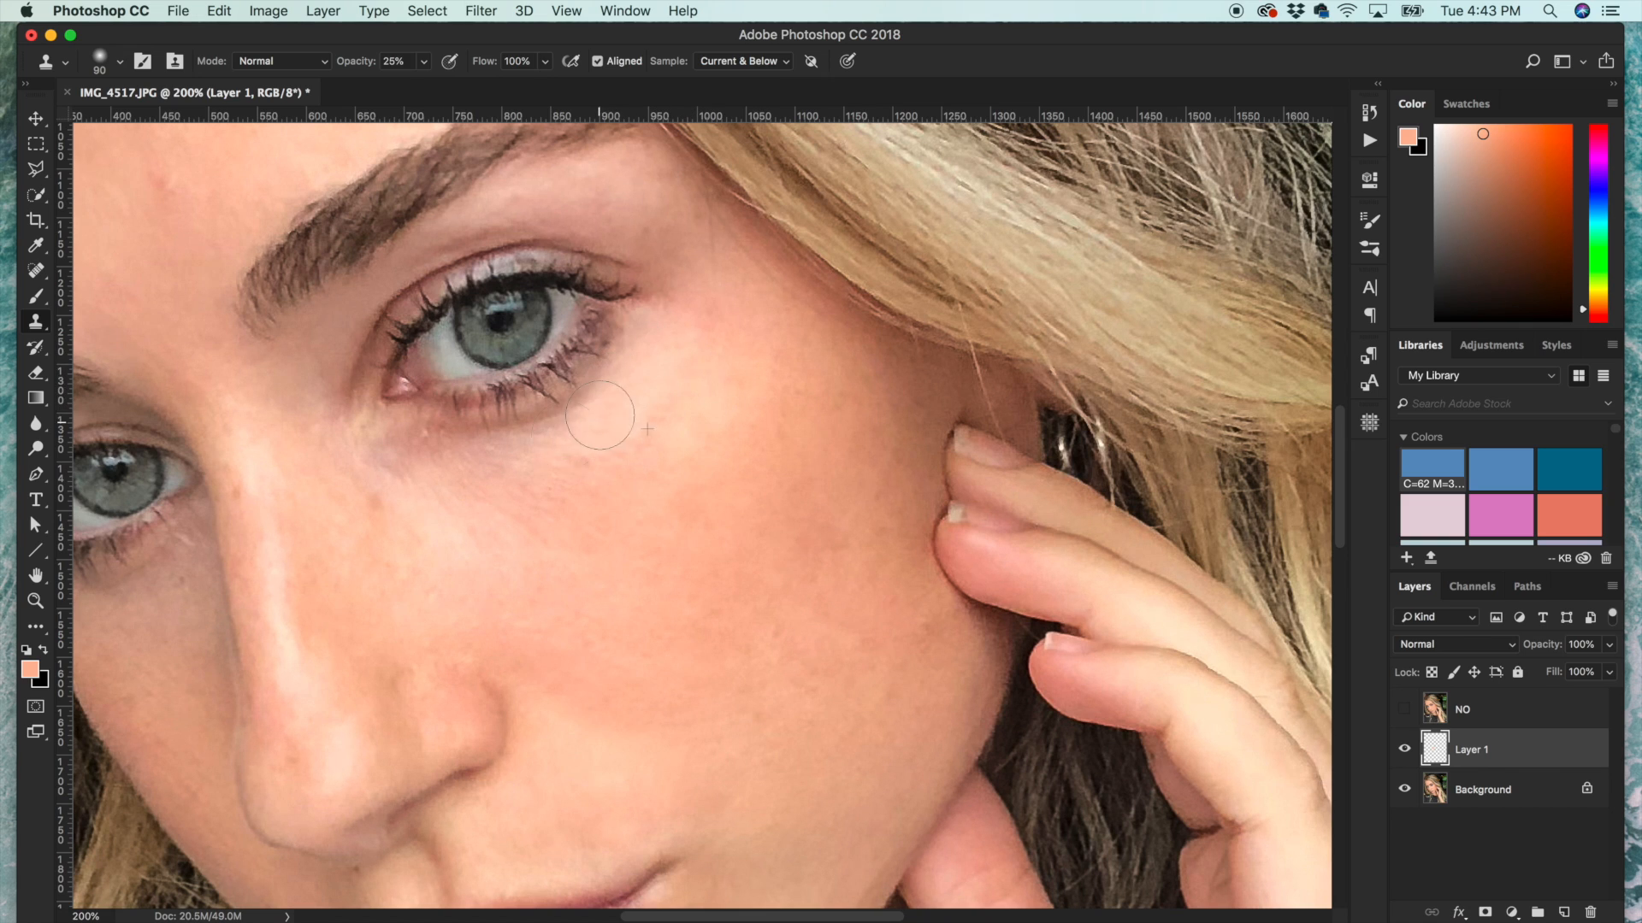
drag(602, 419, 428, 463)
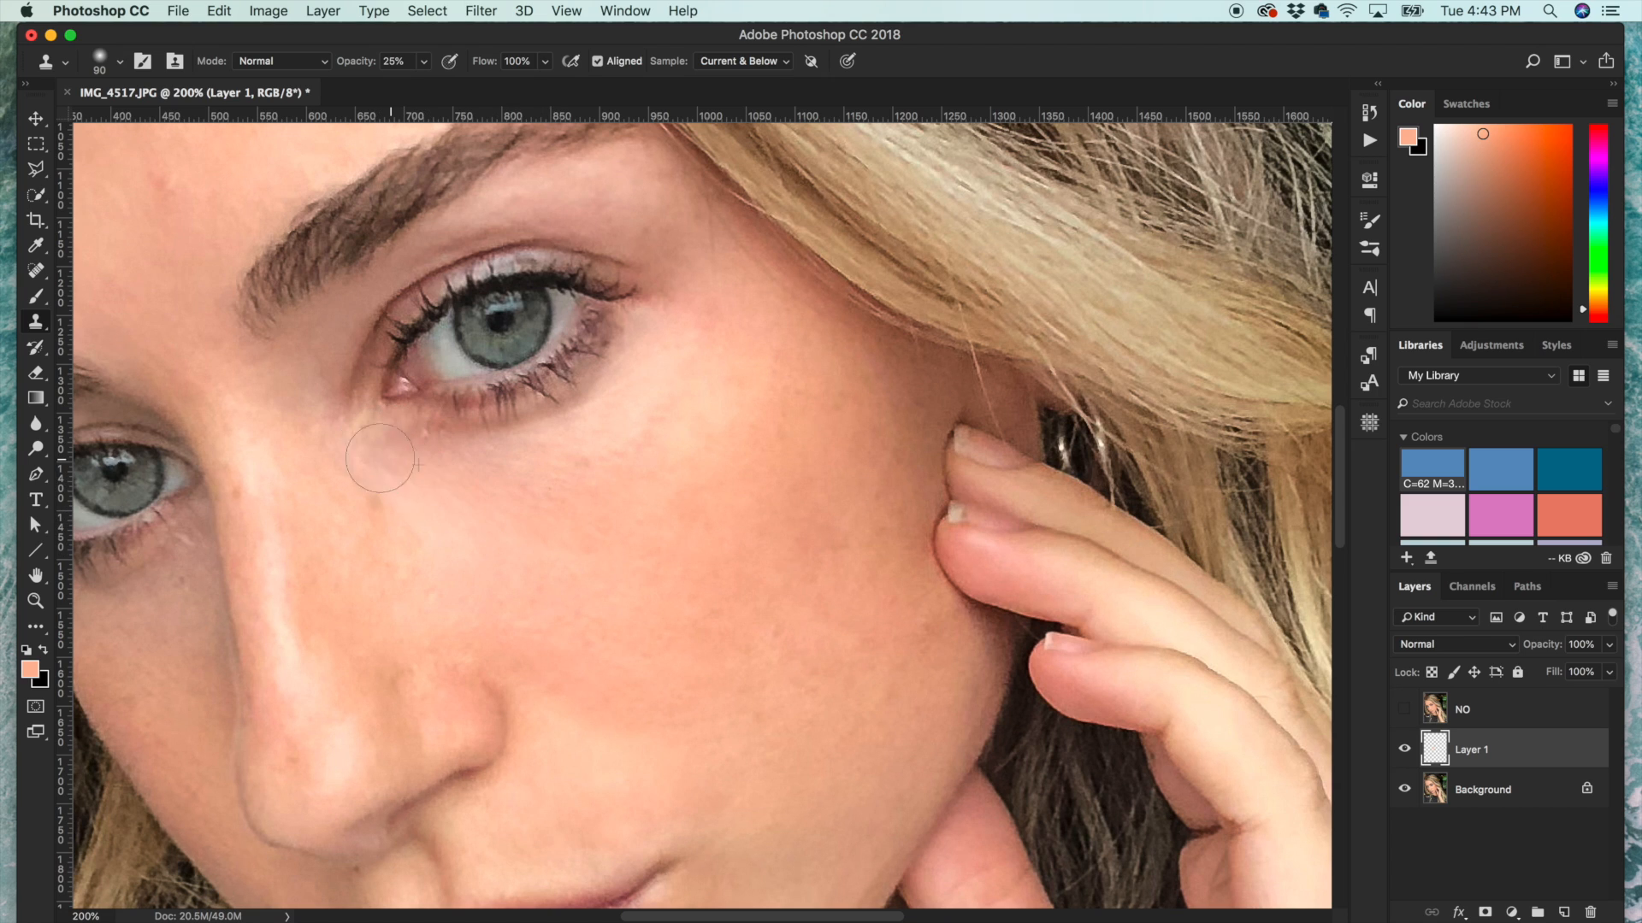
drag(381, 460, 618, 375)
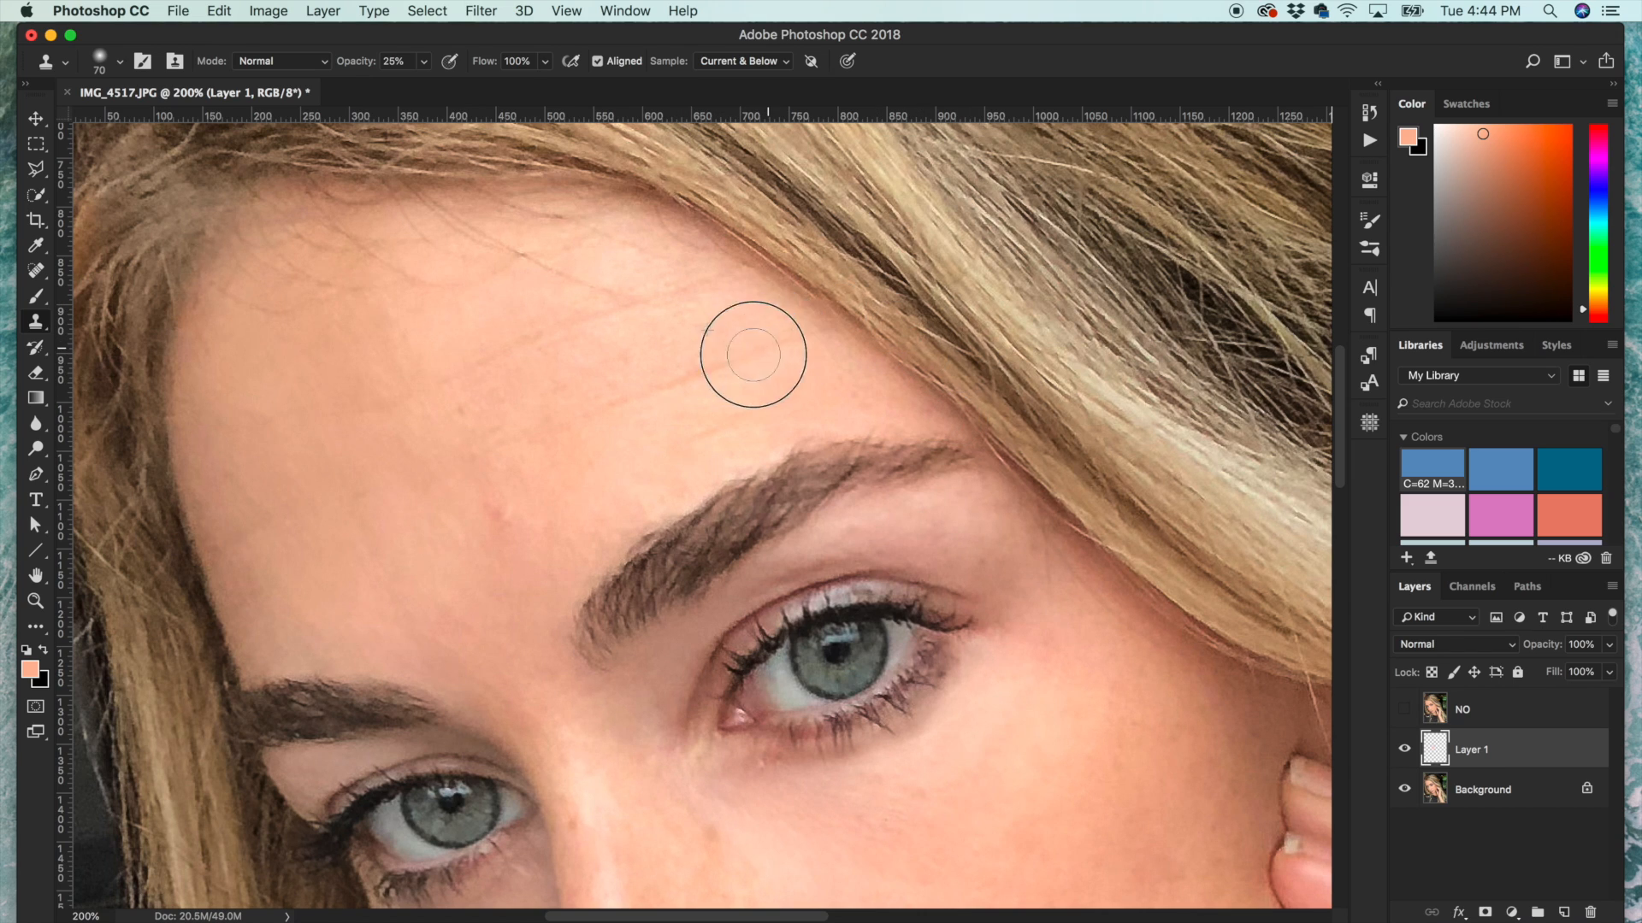
mouse_move(643, 385)
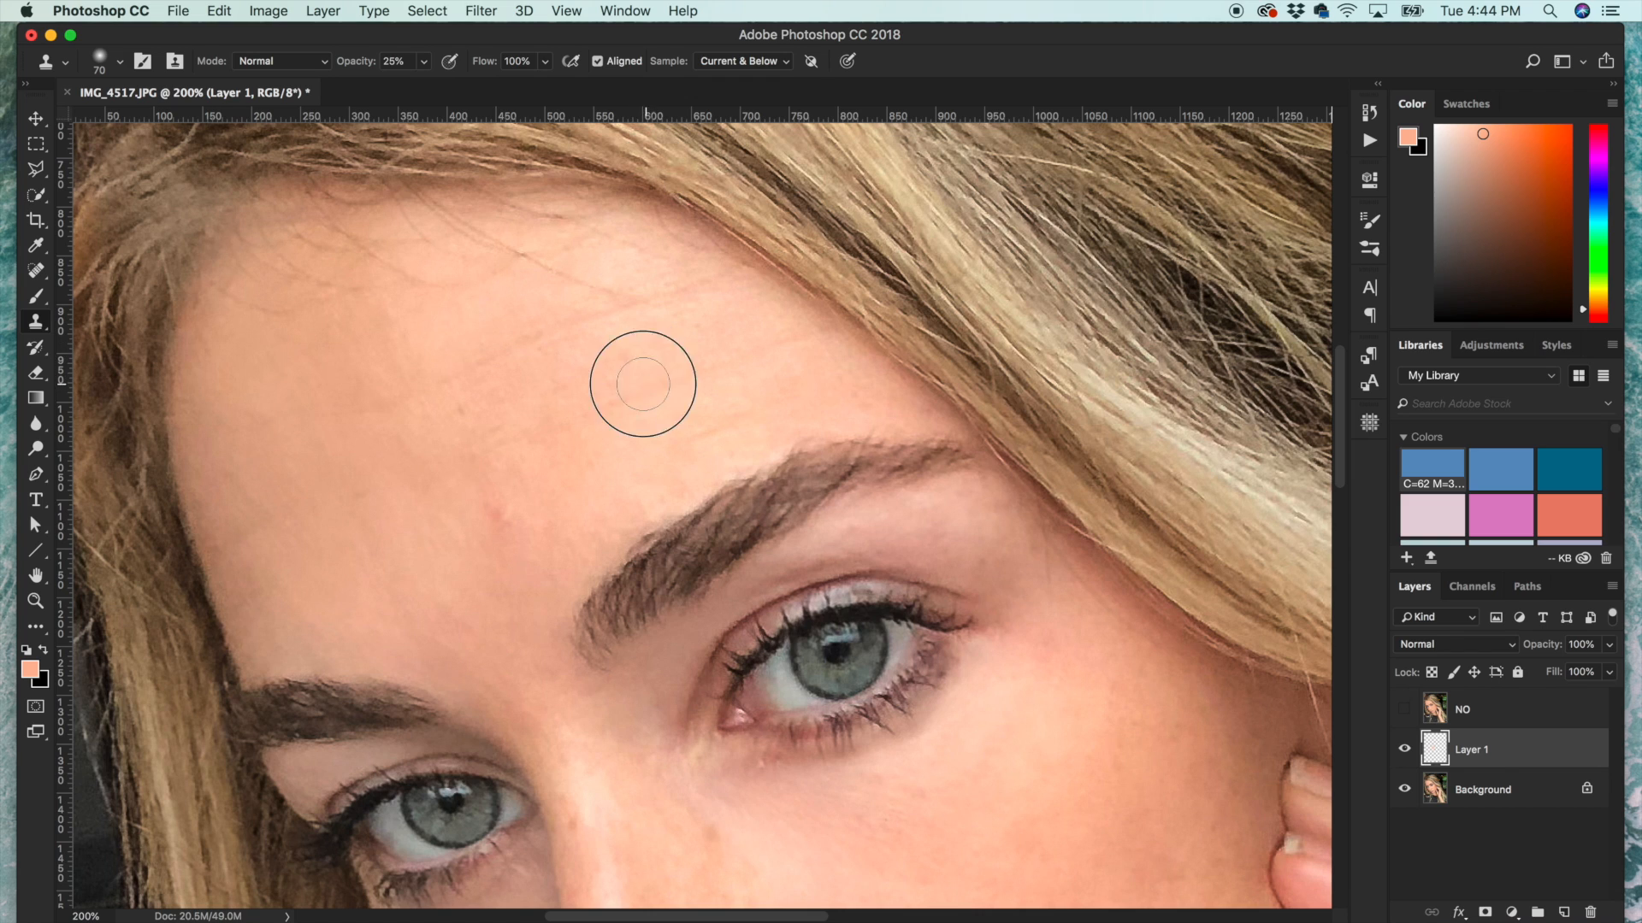
- Clone out forehead fine lines, the red spot above the brow and another forehead blemish
click(665, 375)
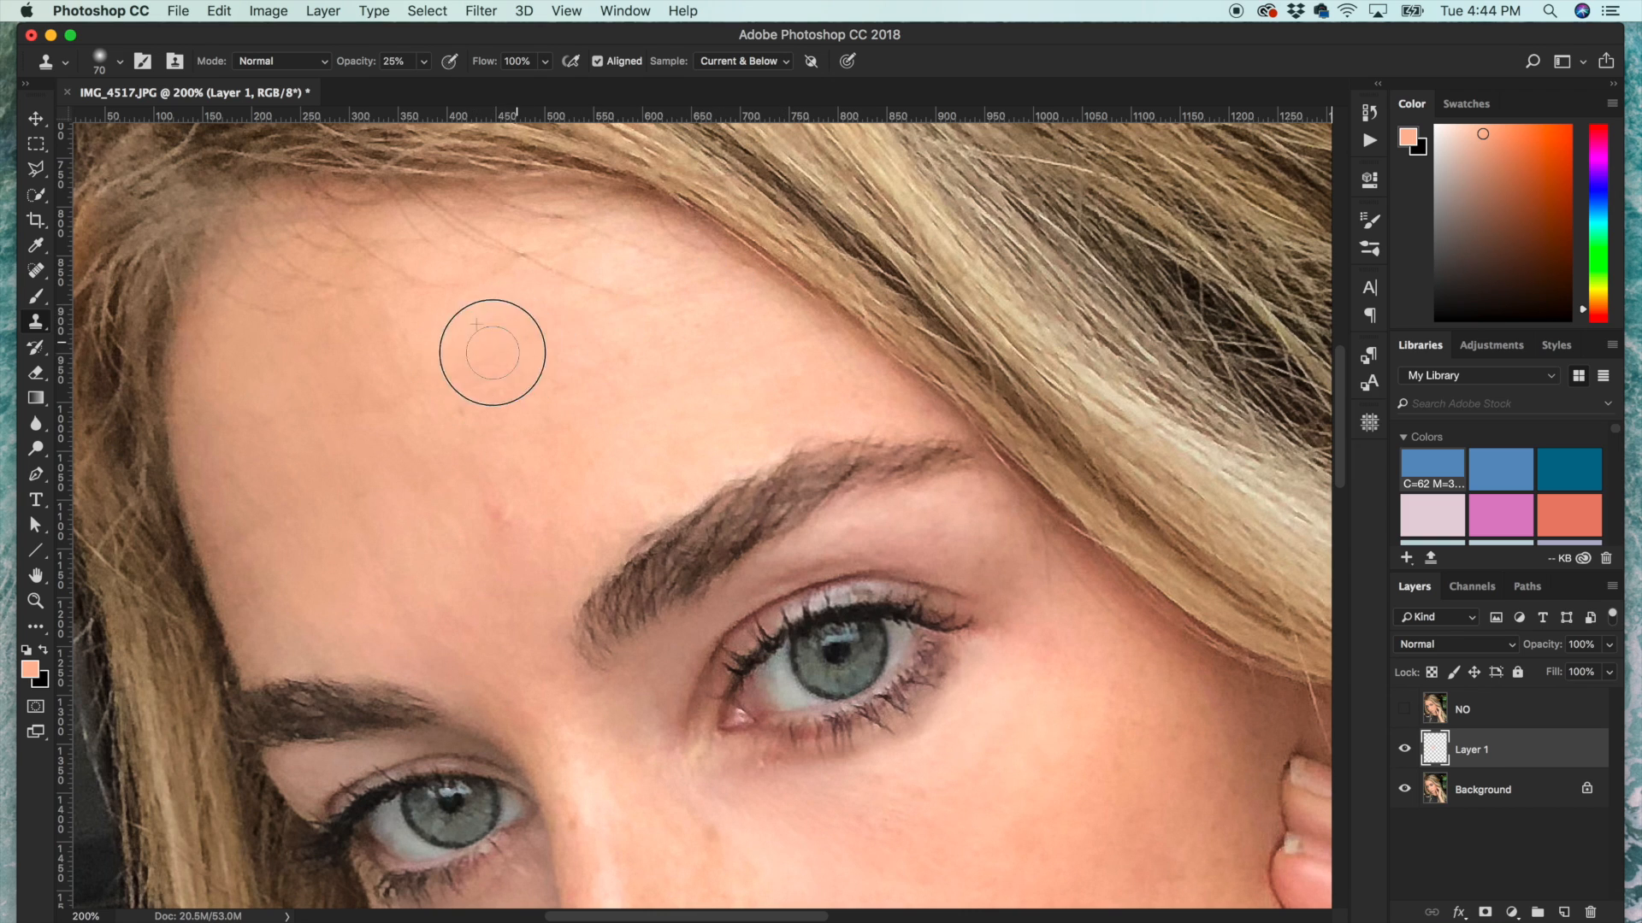
mouse_move(616, 361)
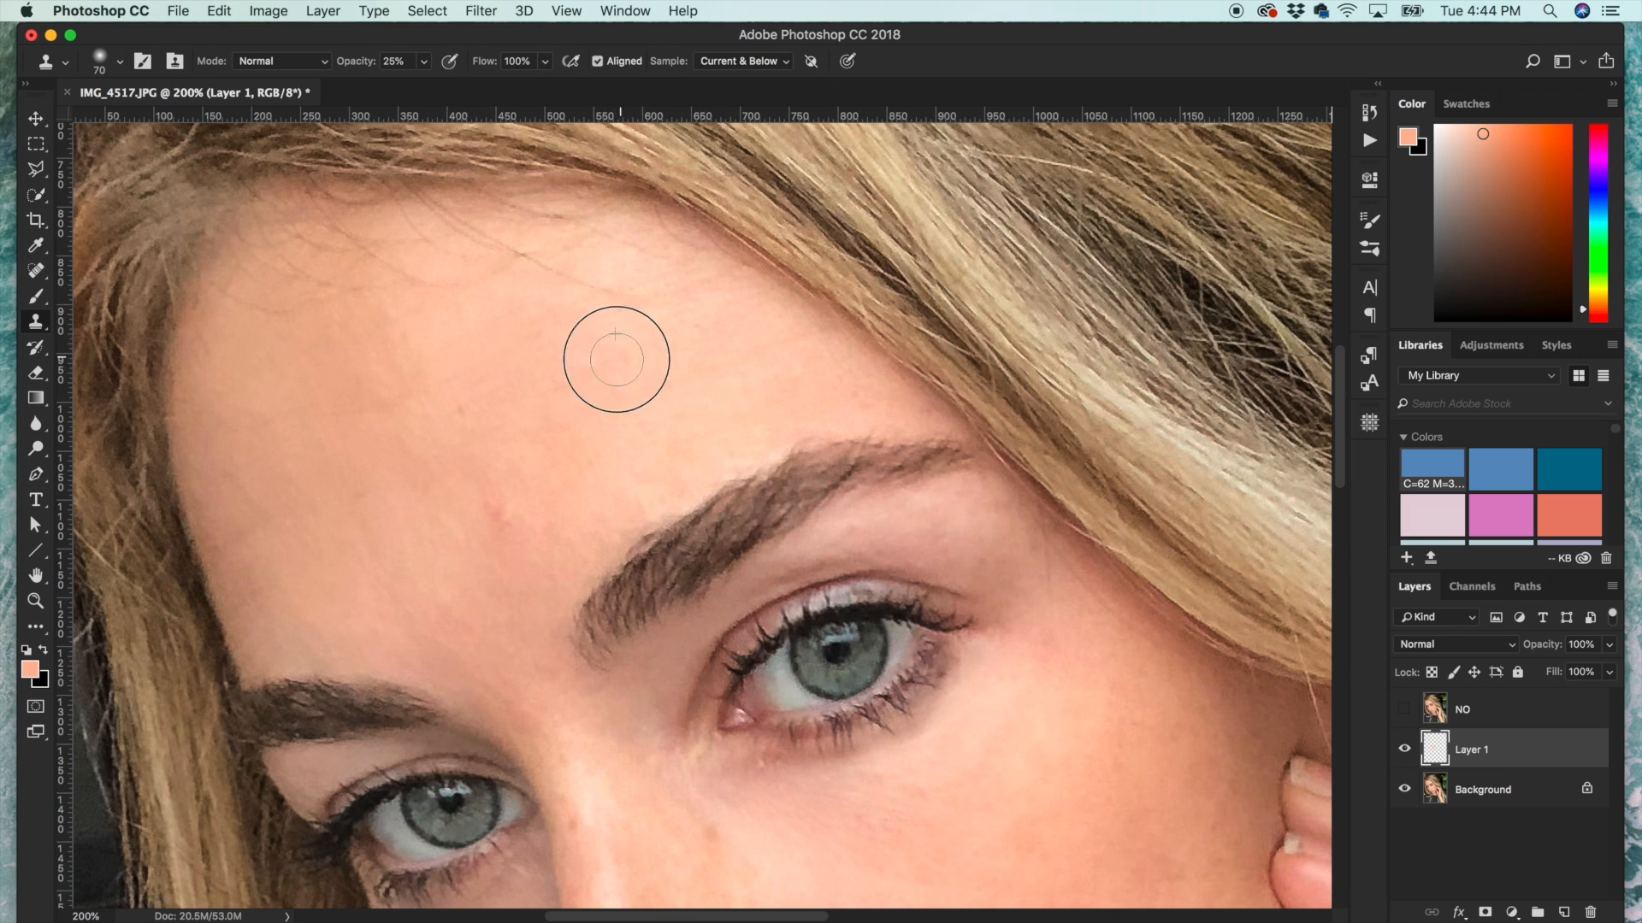
mouse_move(708, 272)
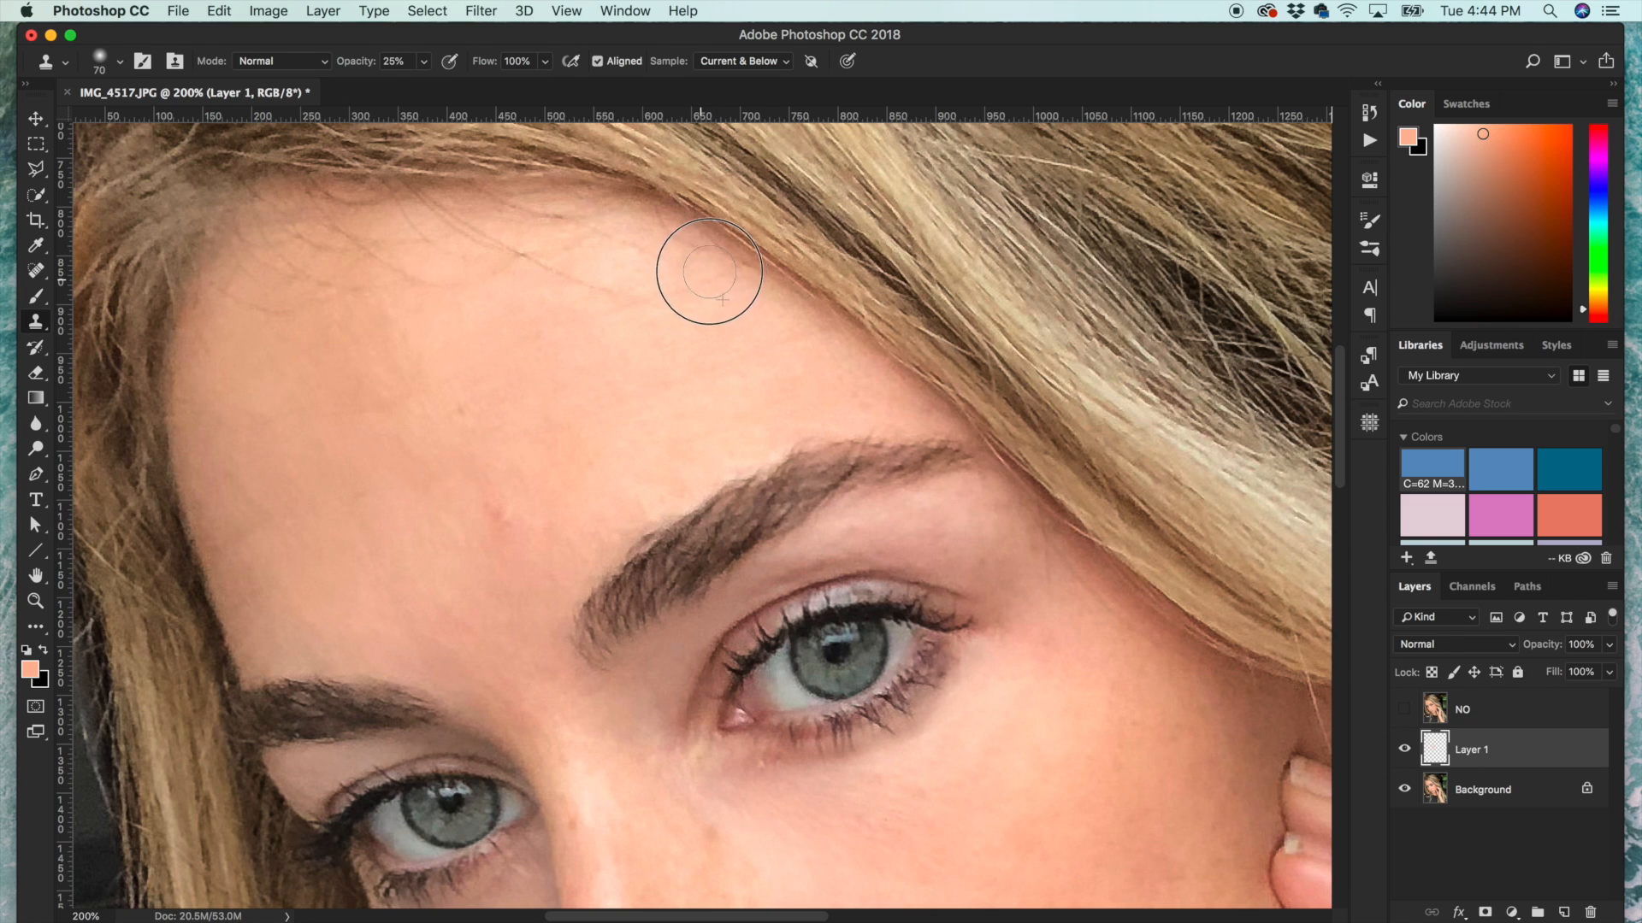
mouse_move(581, 515)
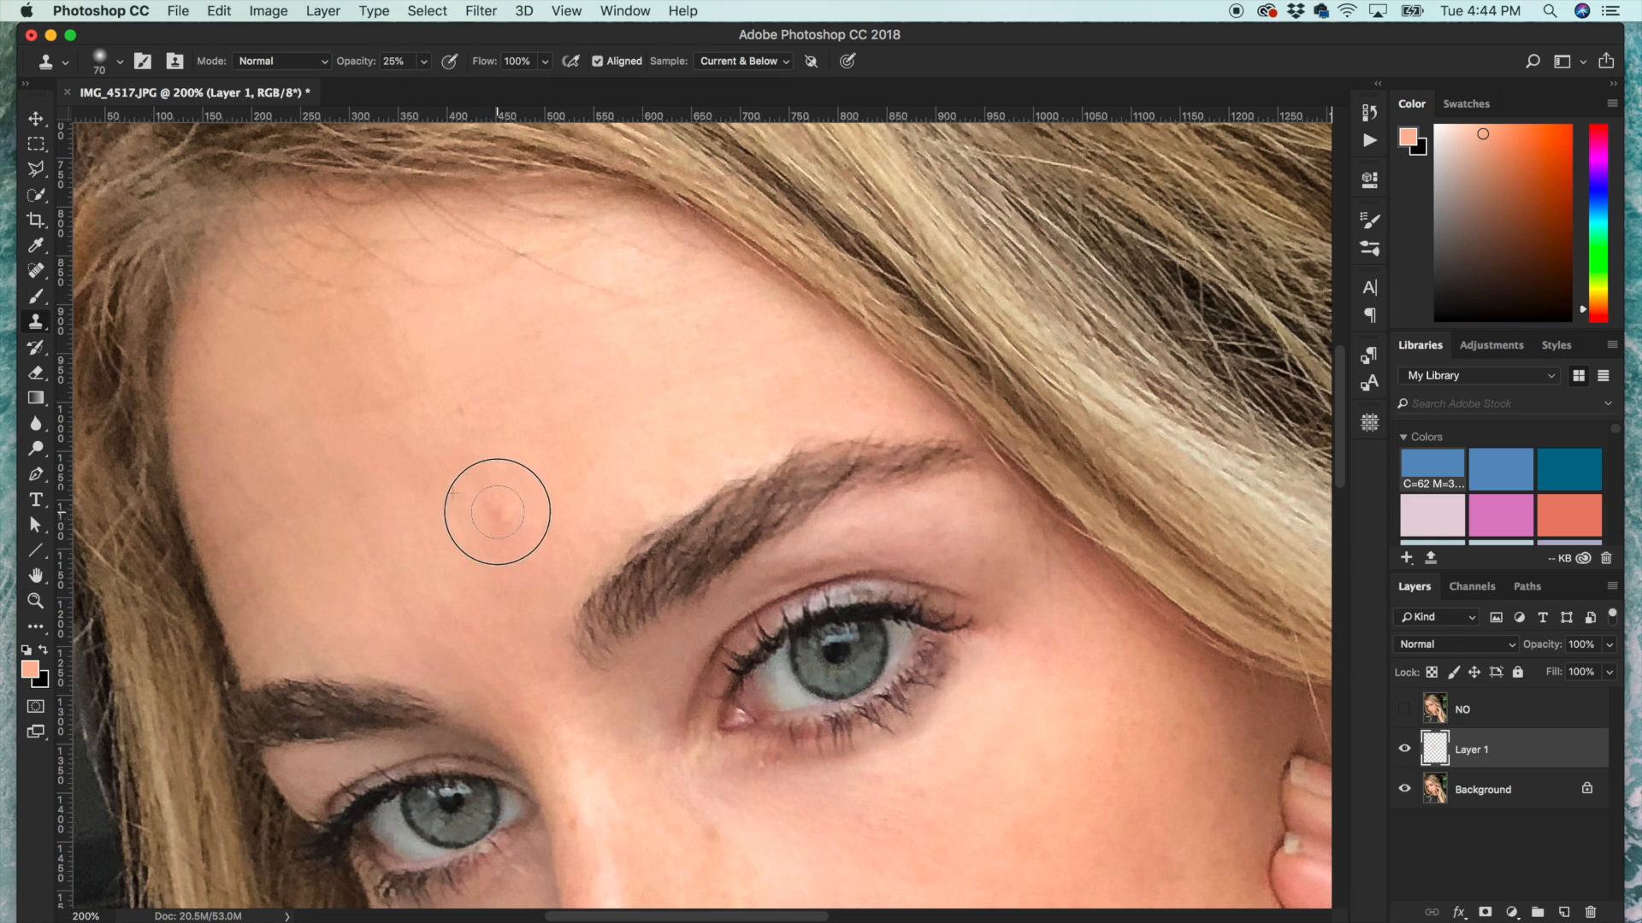
click(497, 513)
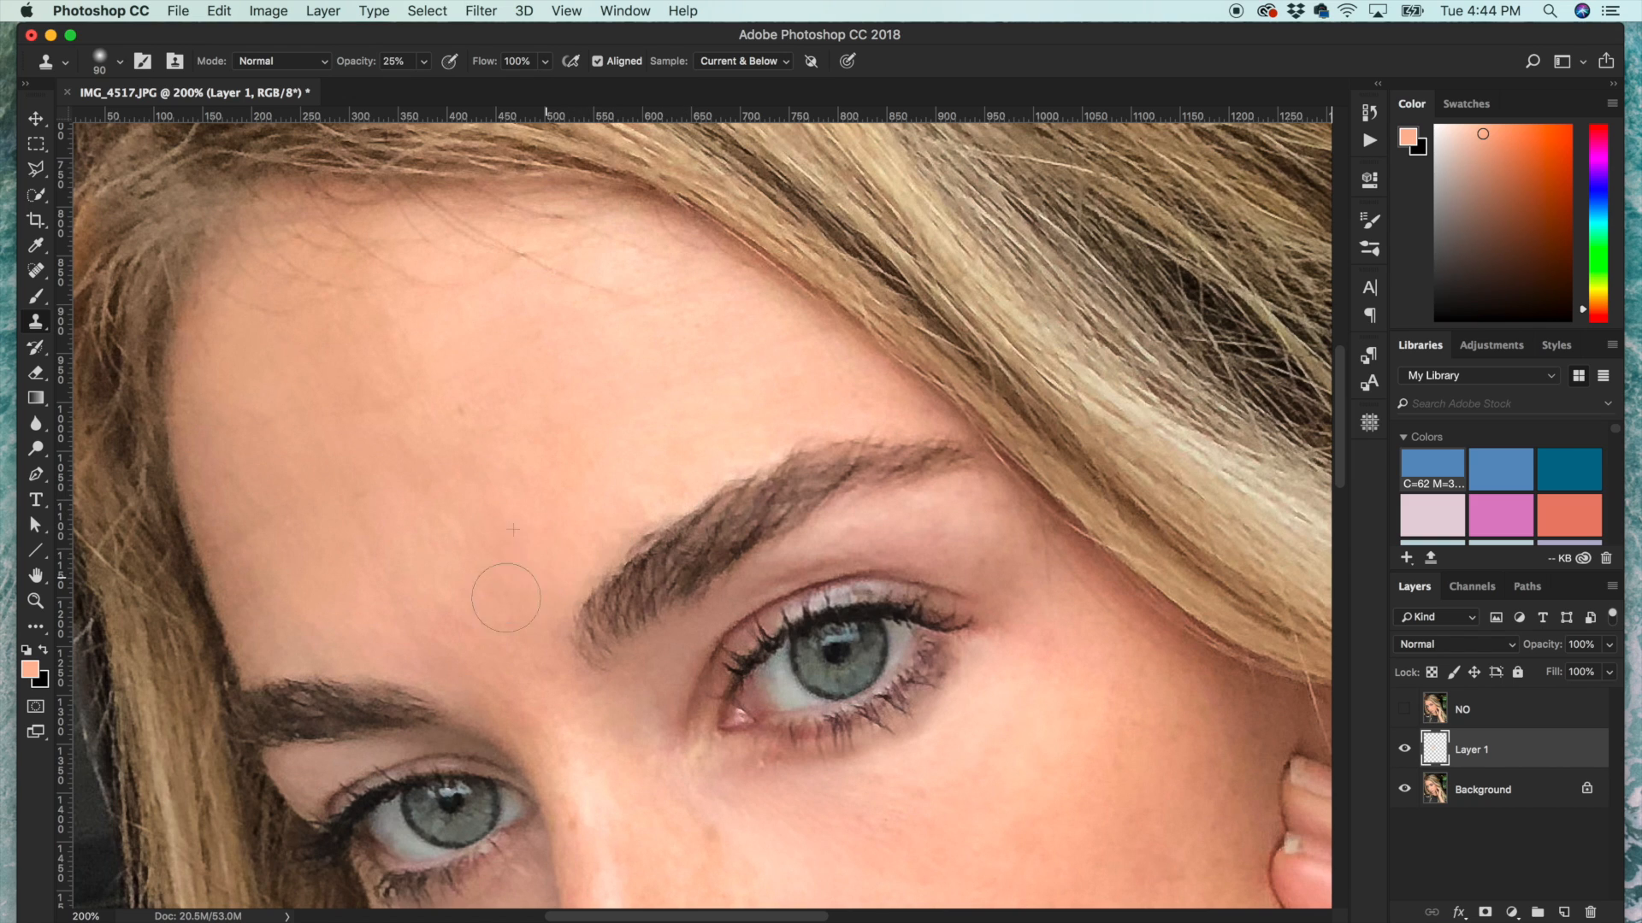
drag(511, 597, 463, 595)
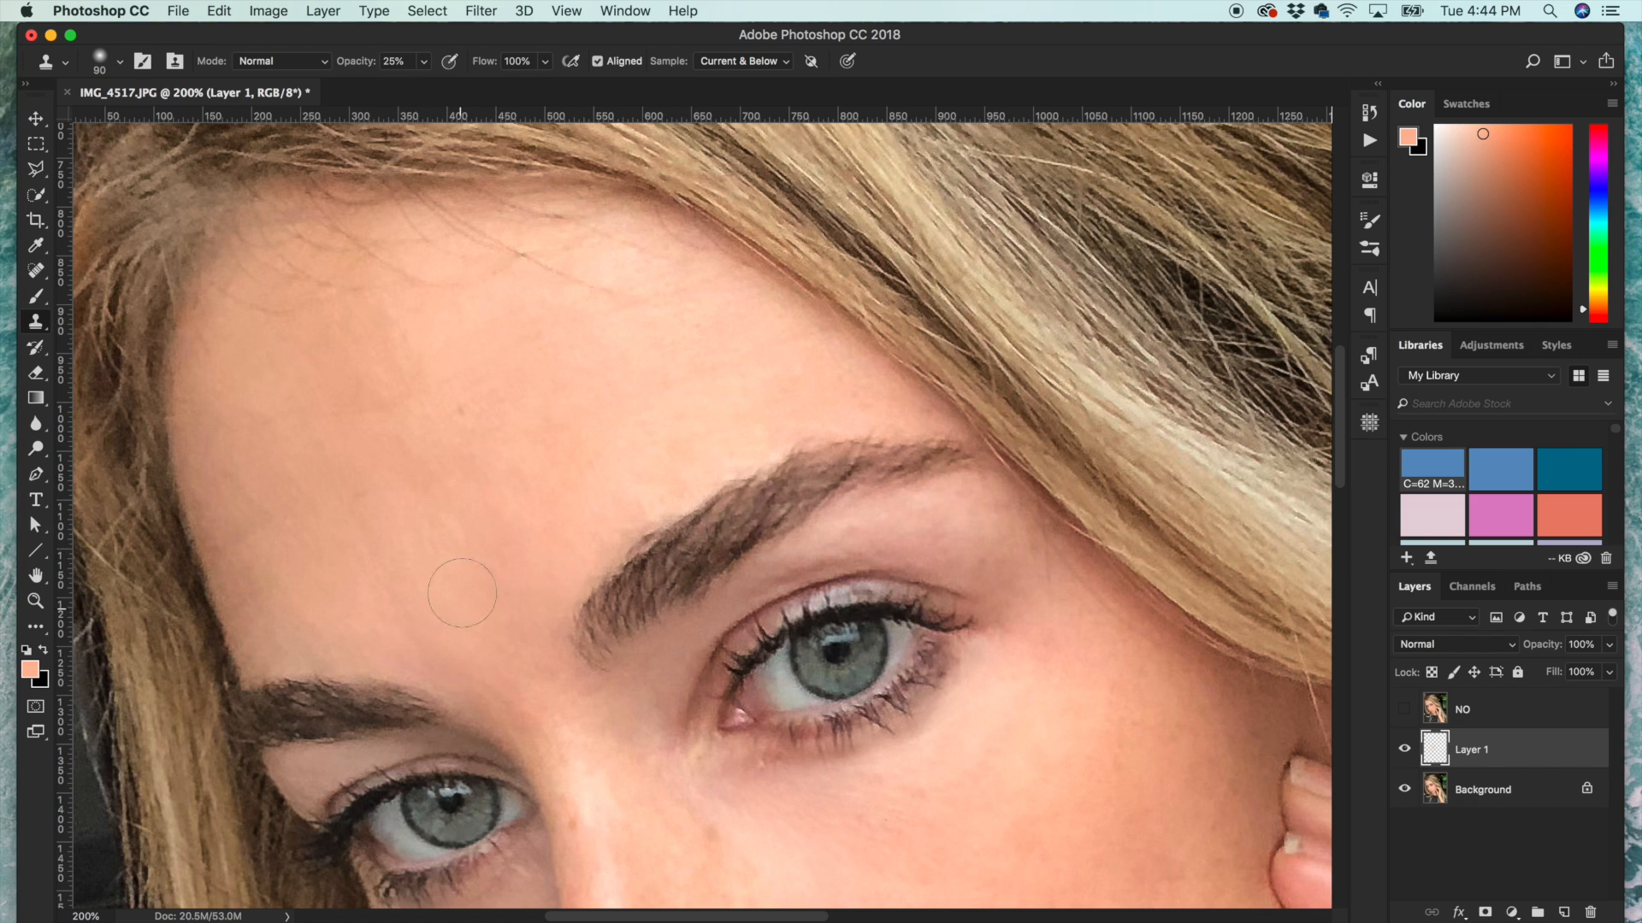
mouse_move(414, 427)
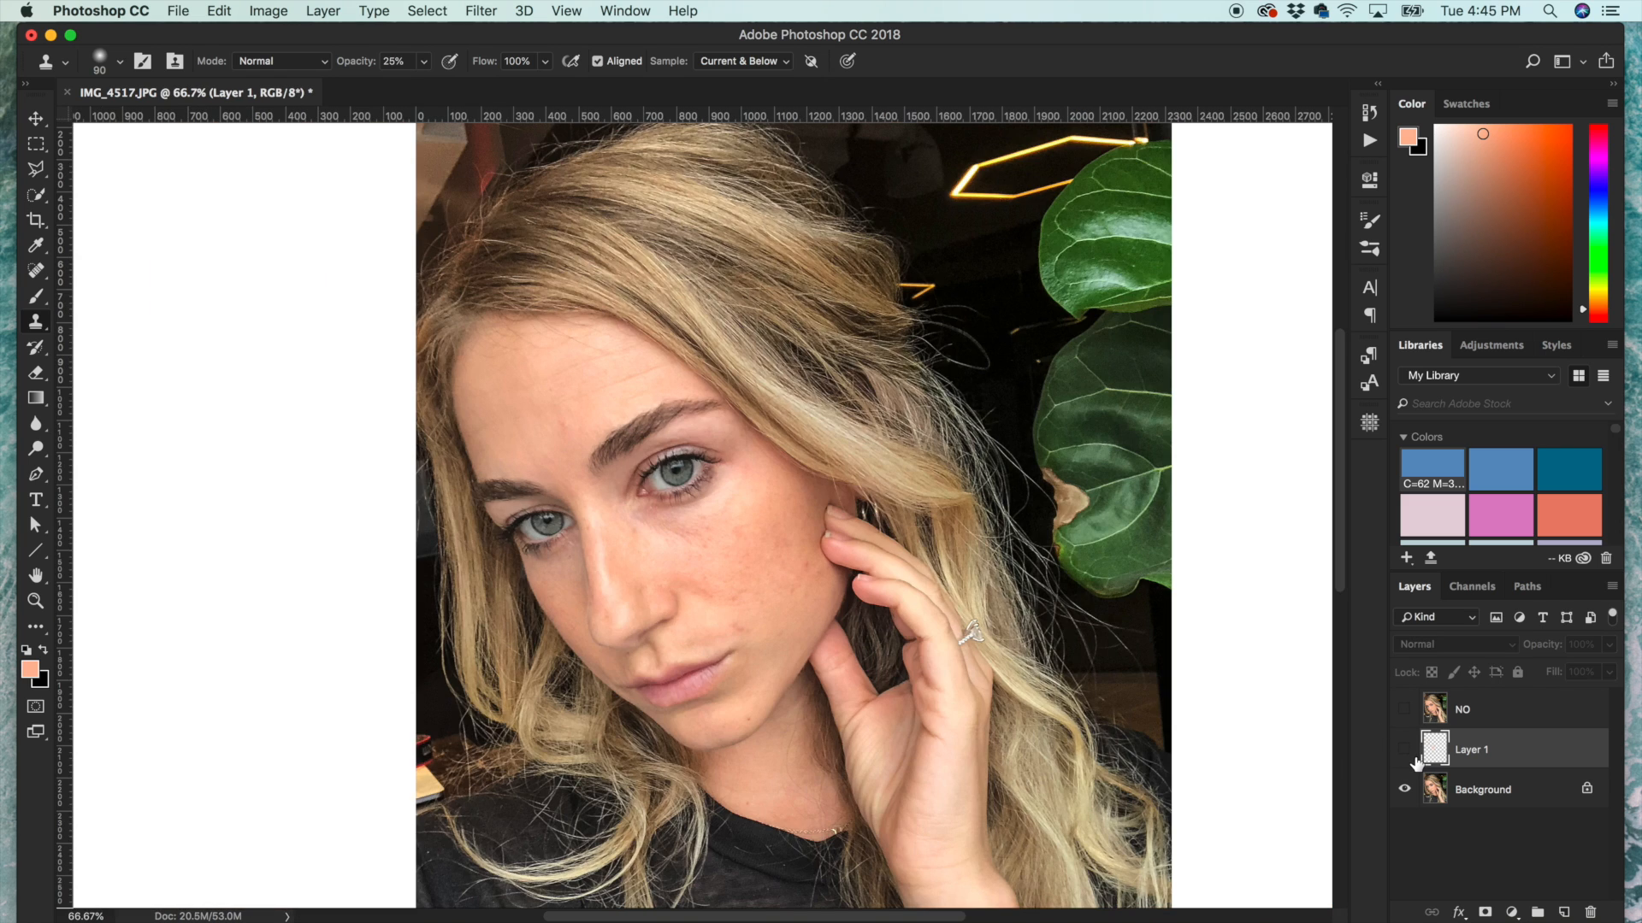
click(1404, 749)
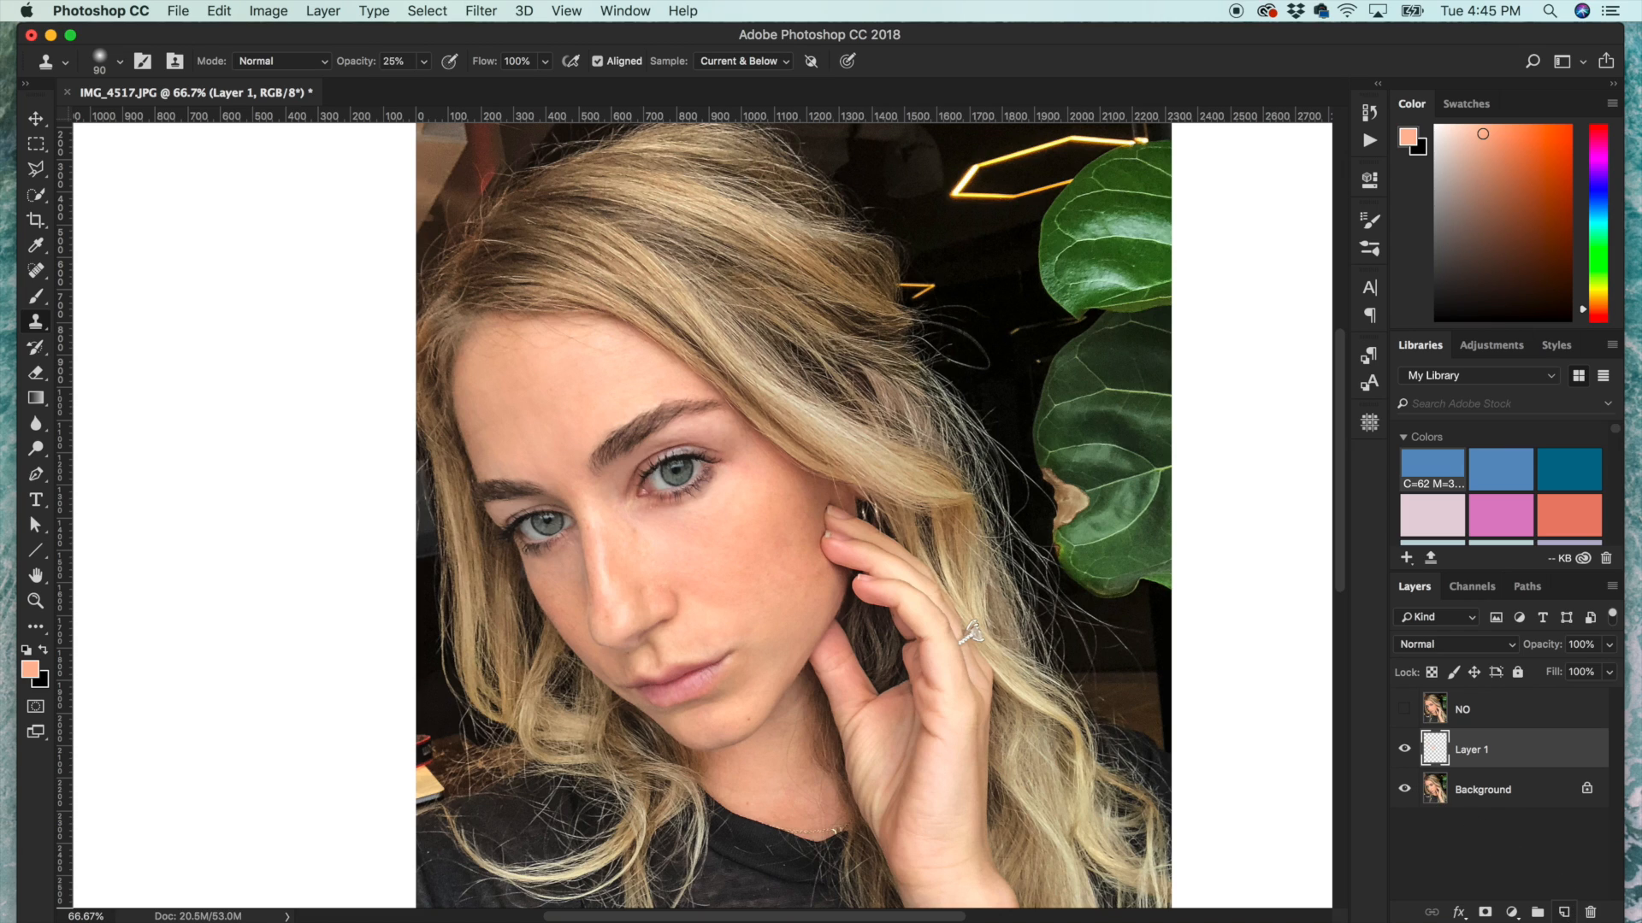
click(1561, 913)
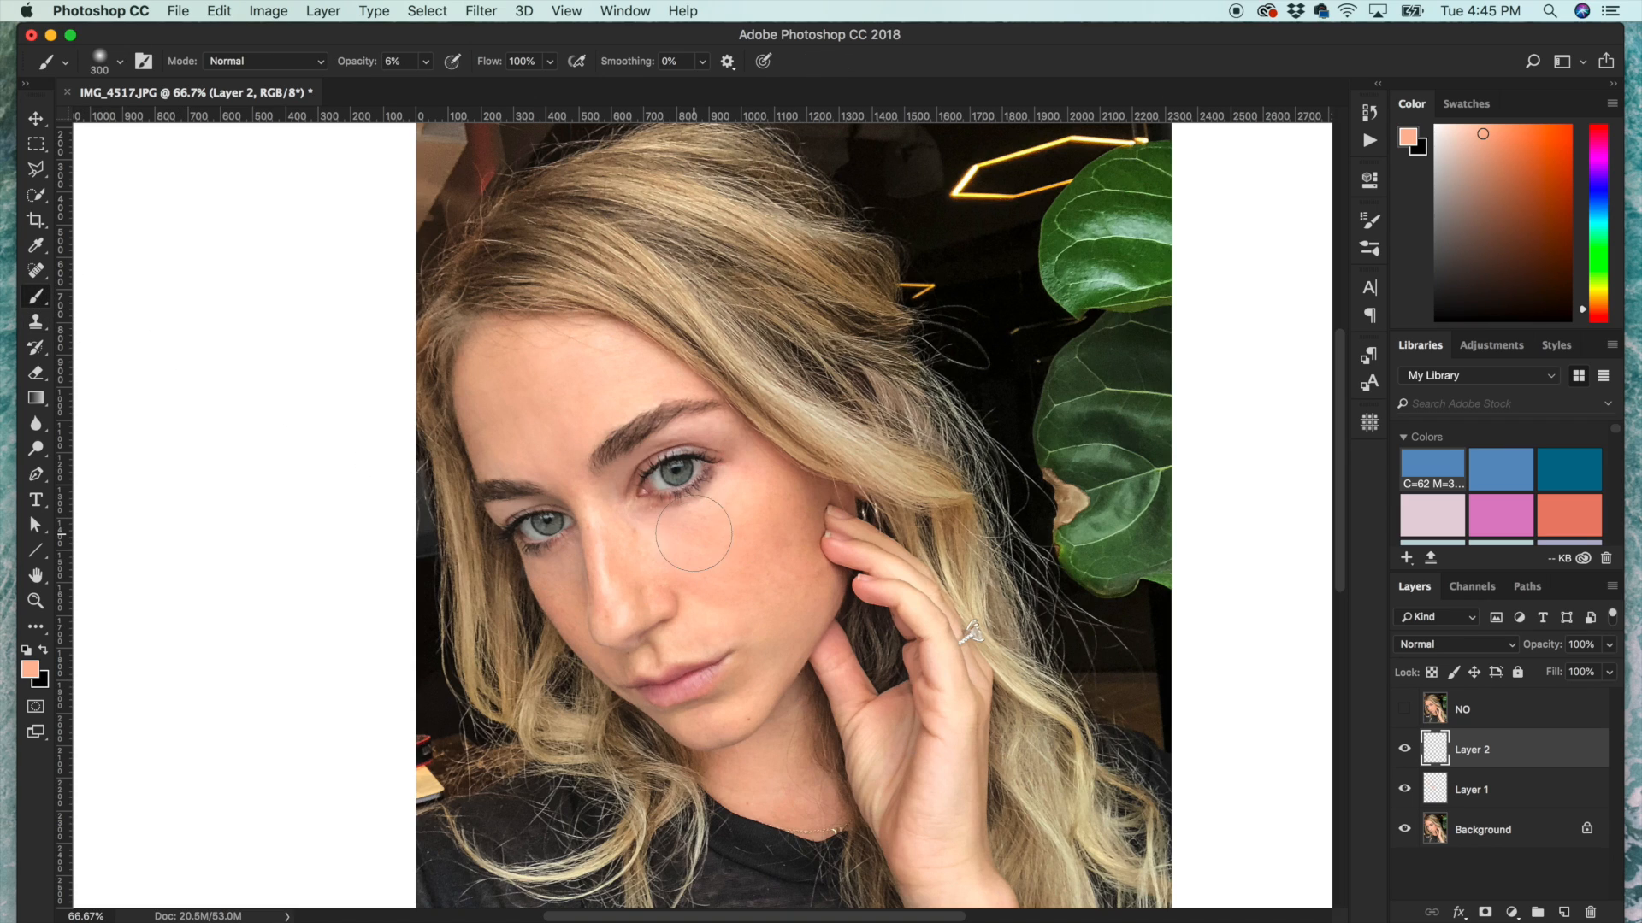
mouse_move(395, 74)
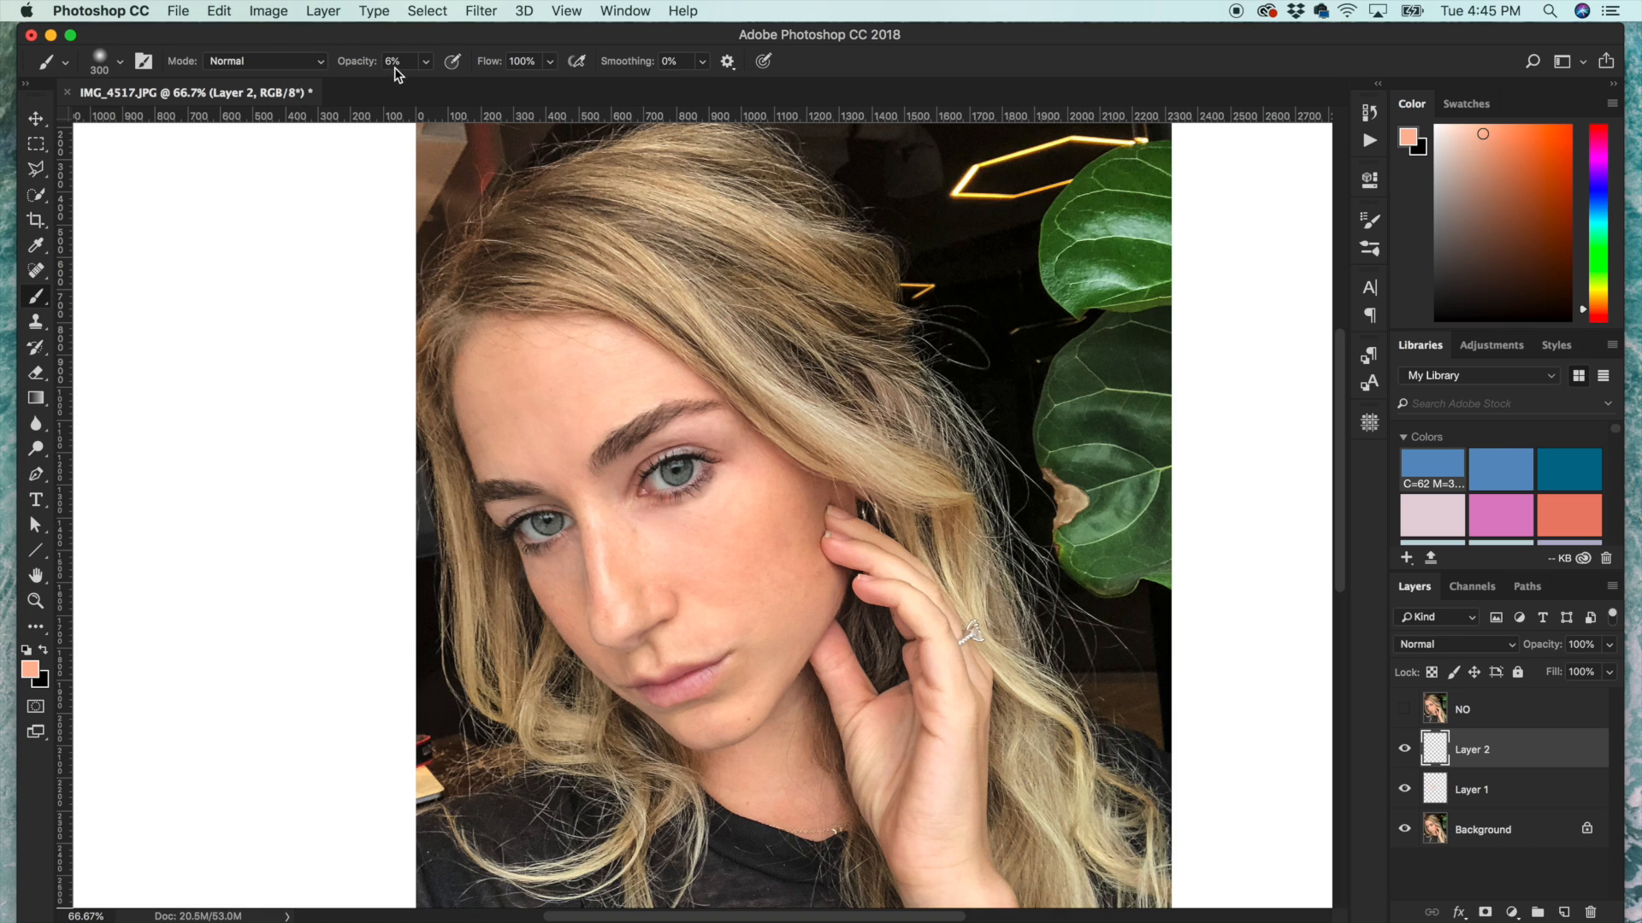
mouse_move(403, 55)
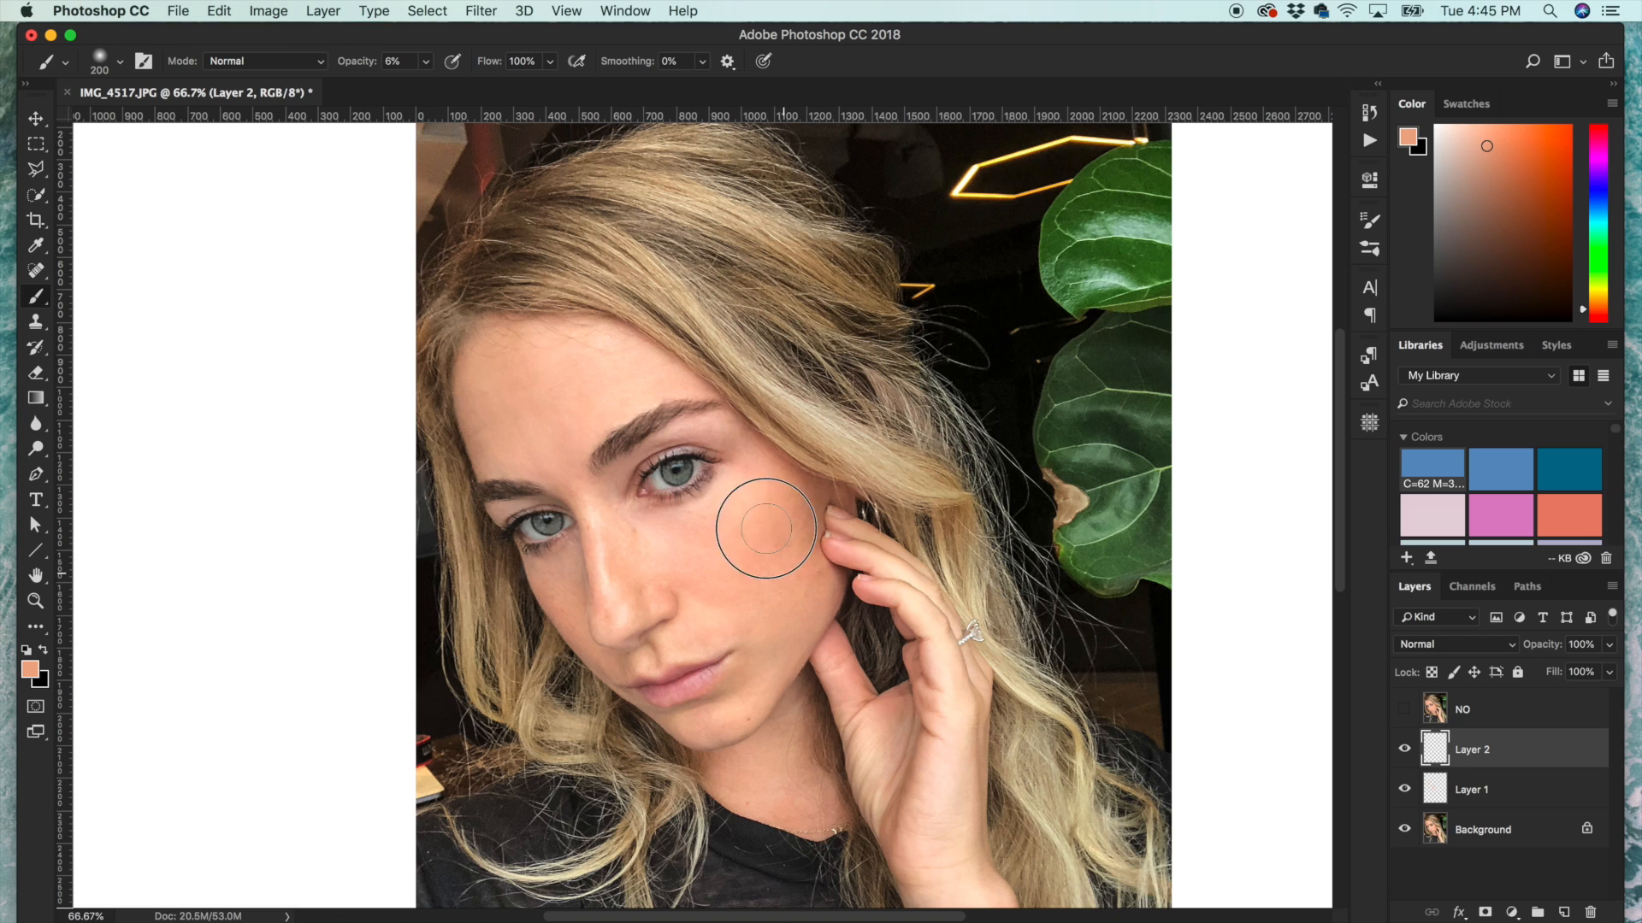
mouse_move(560, 359)
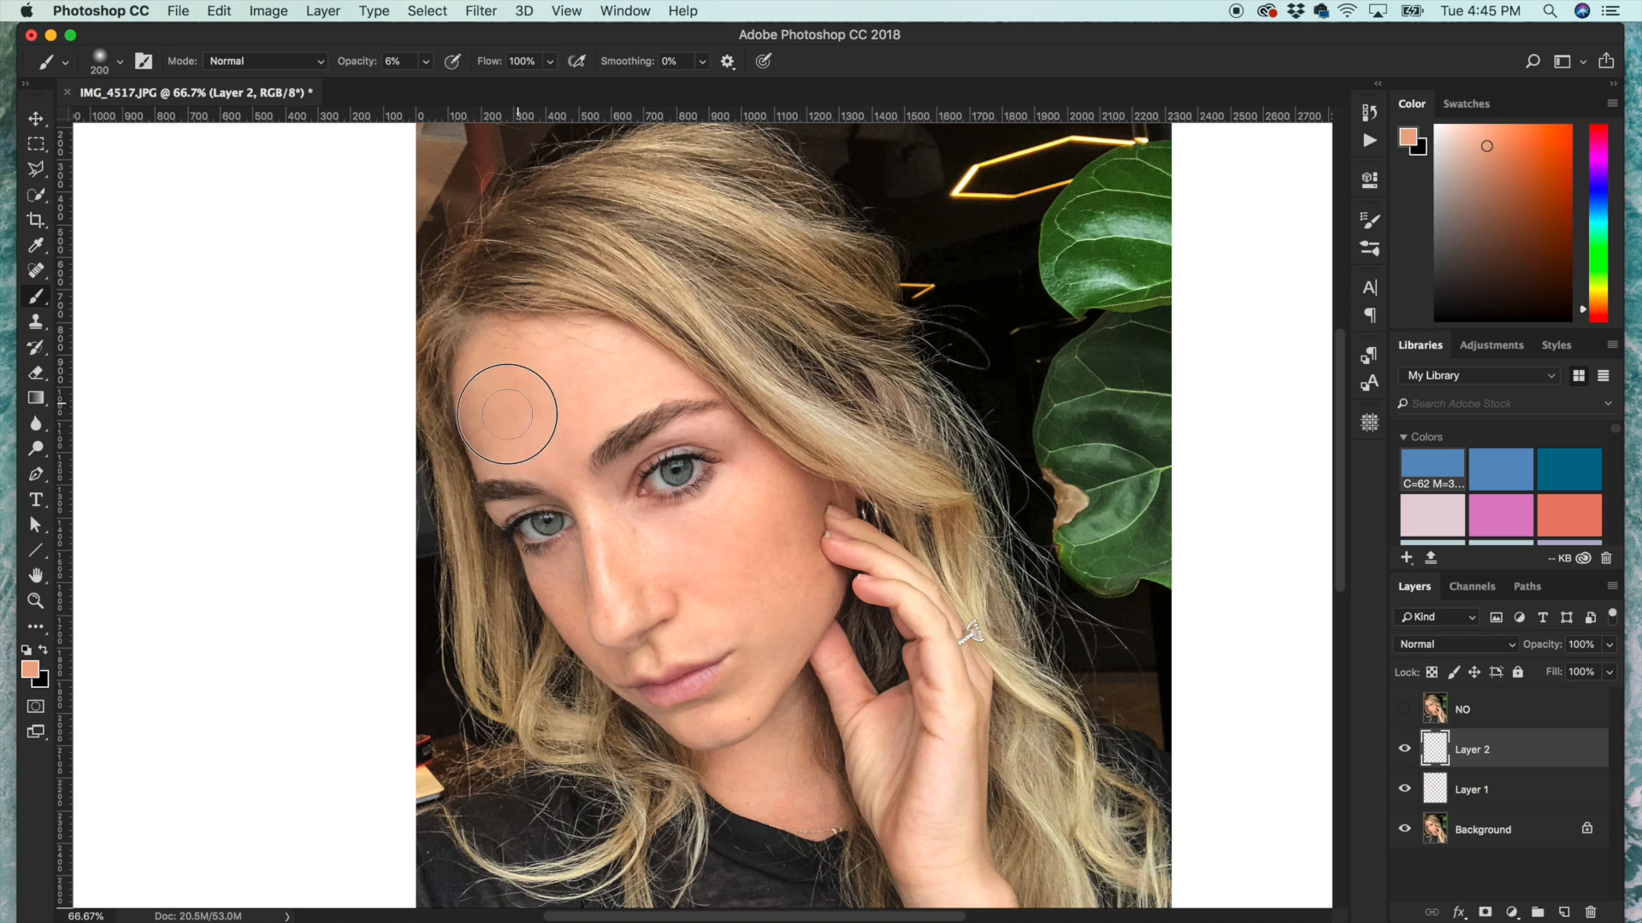
mouse_move(769, 484)
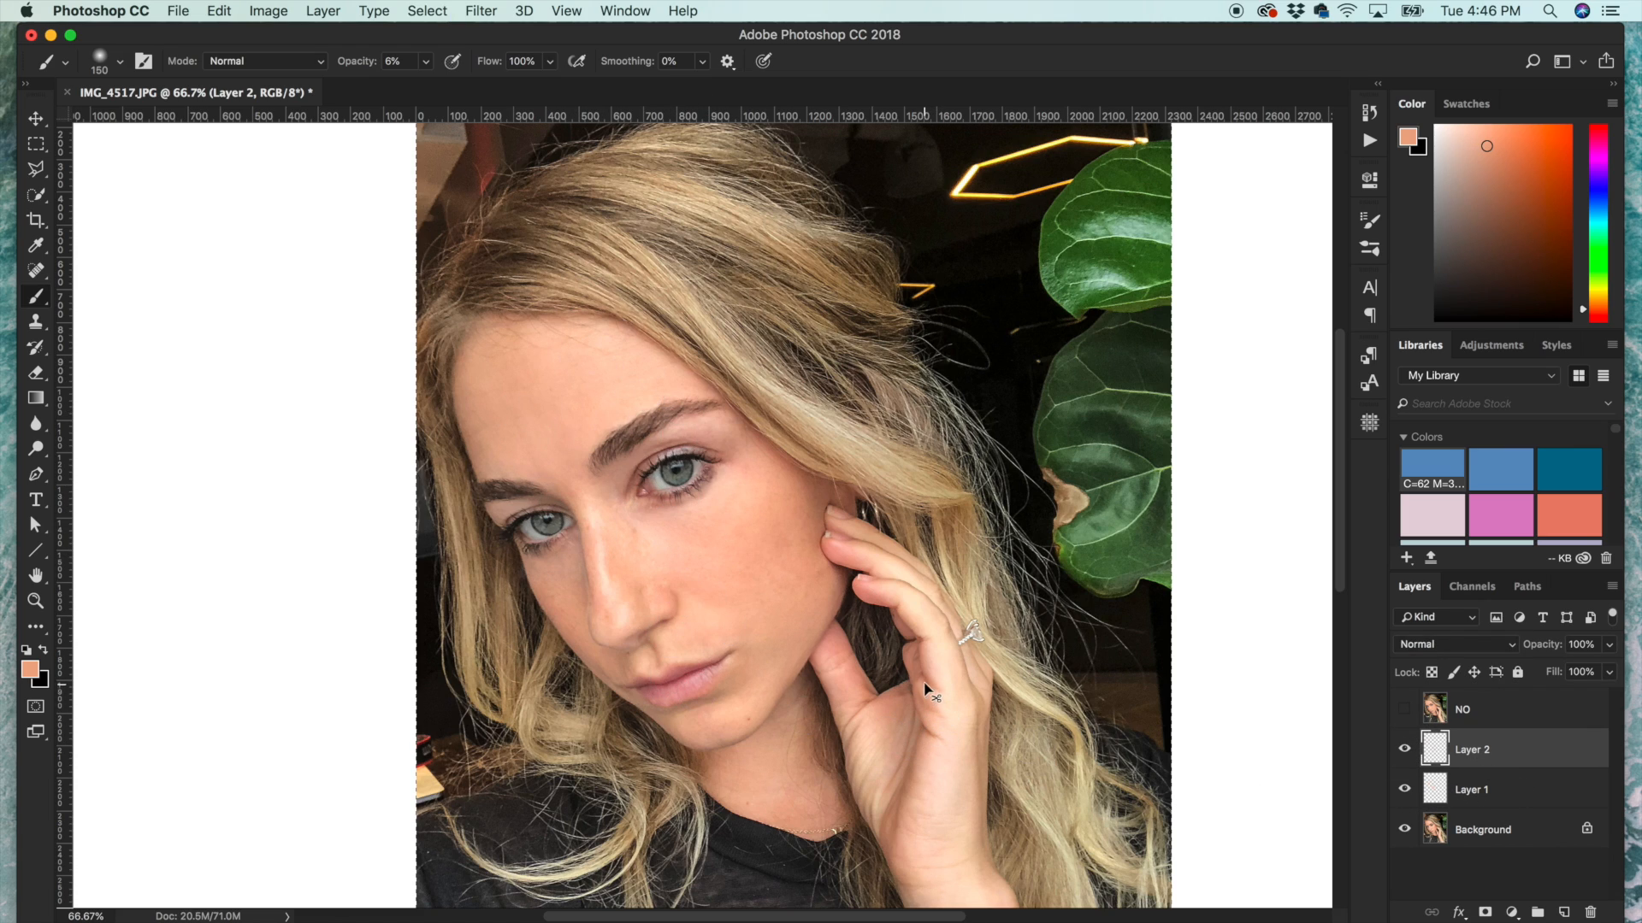
mouse_move(937, 671)
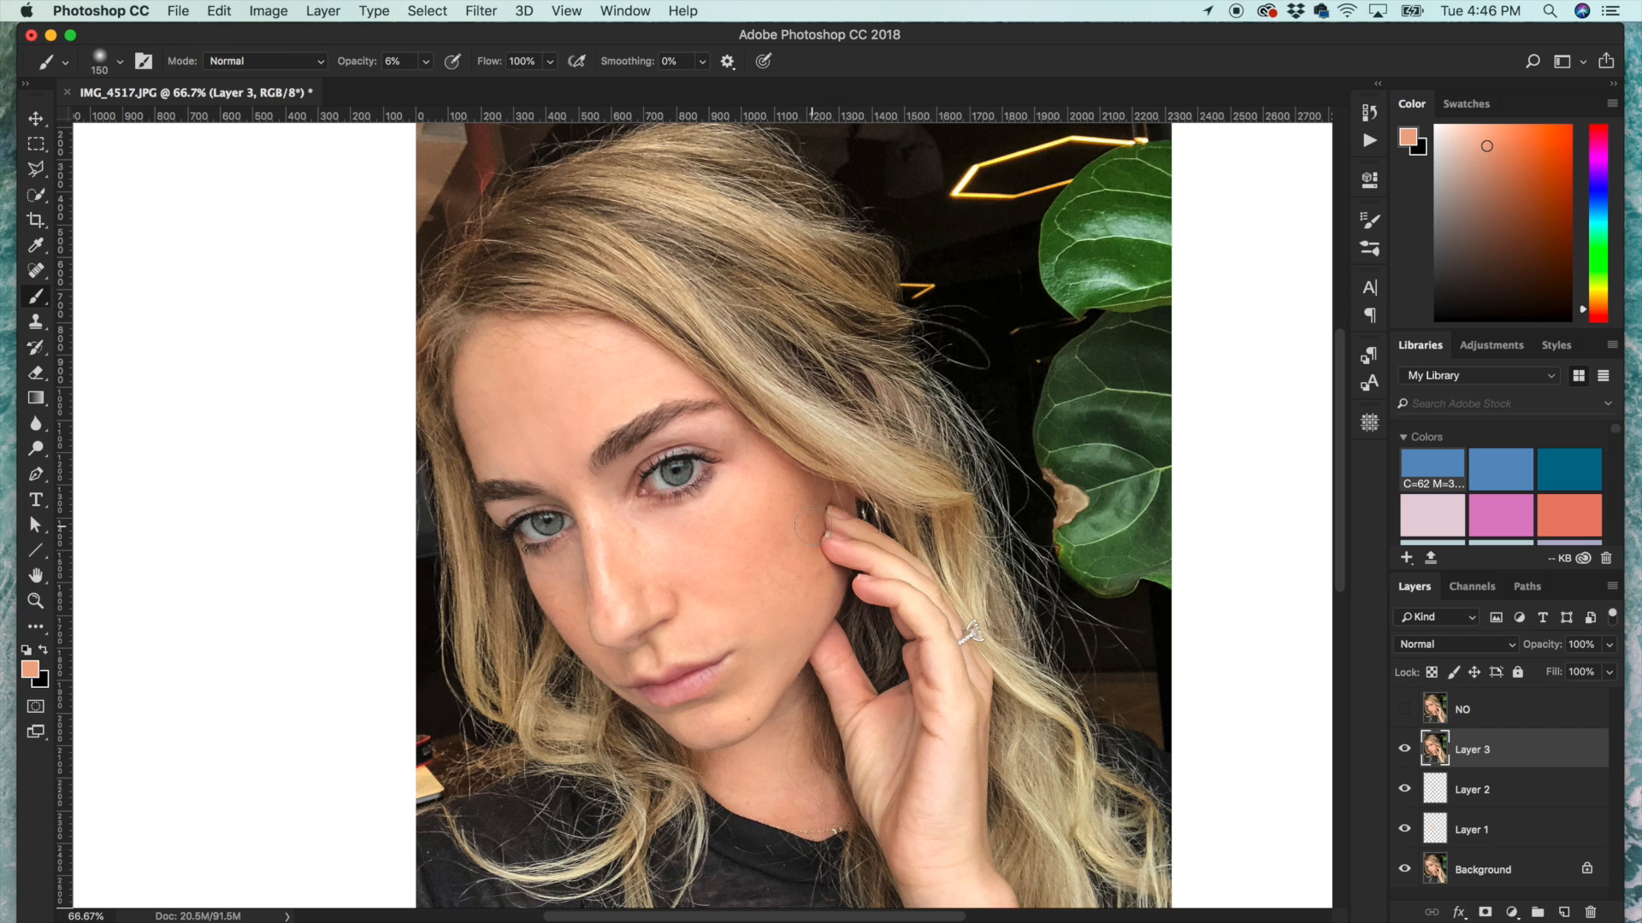
- Bring the merged top Layer 3 into the Camera Raw filter
click(480, 10)
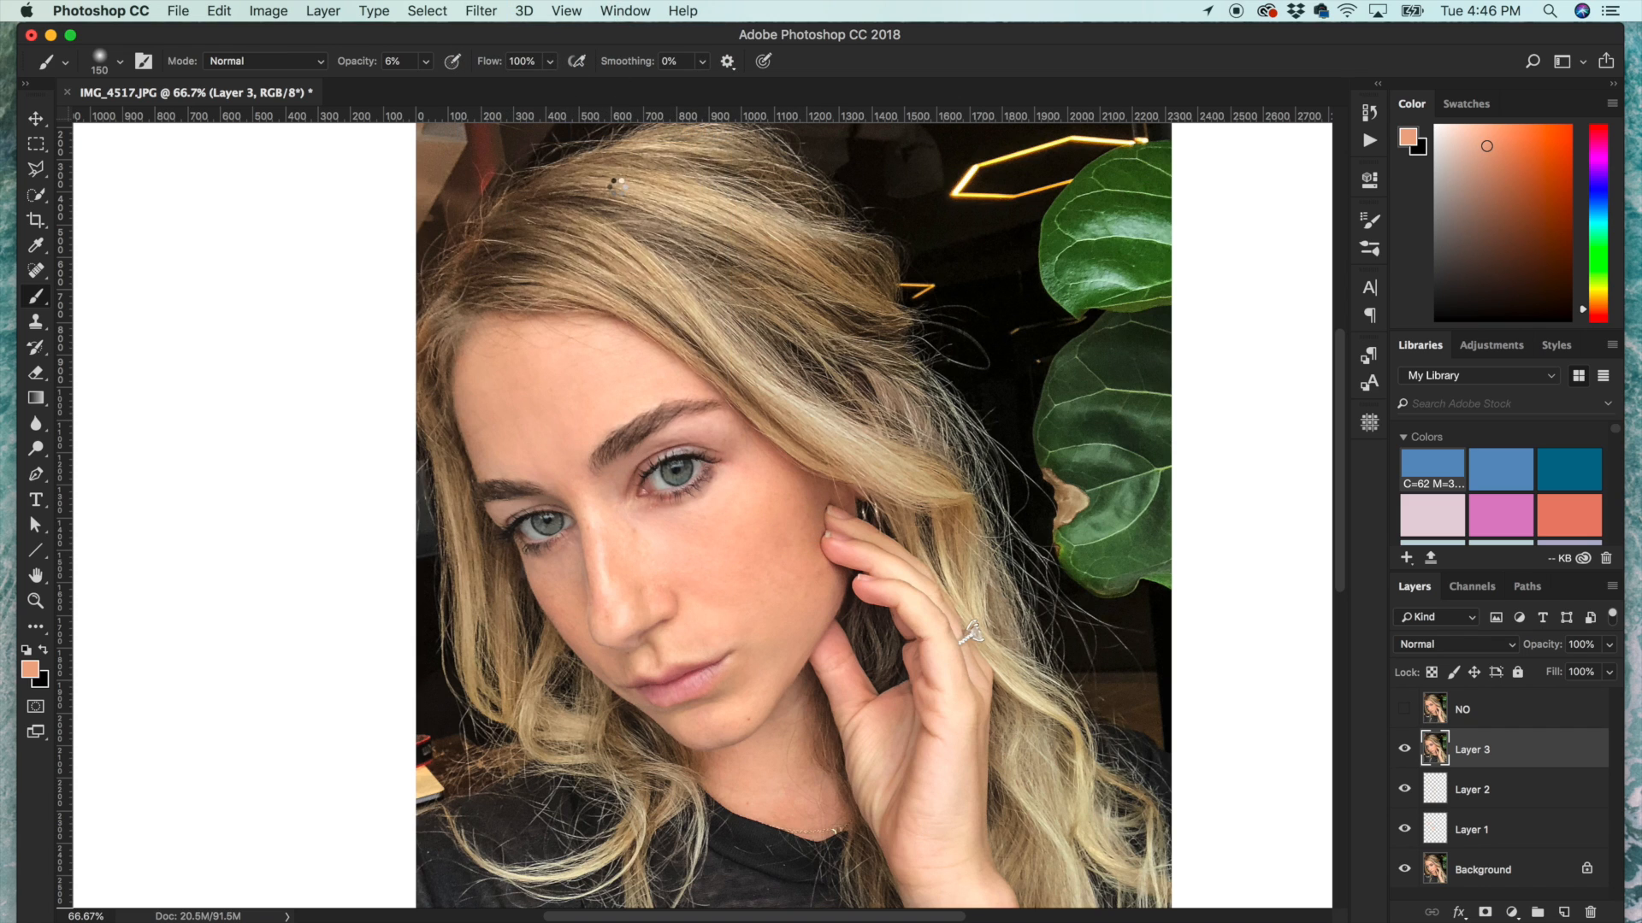
click(480, 10)
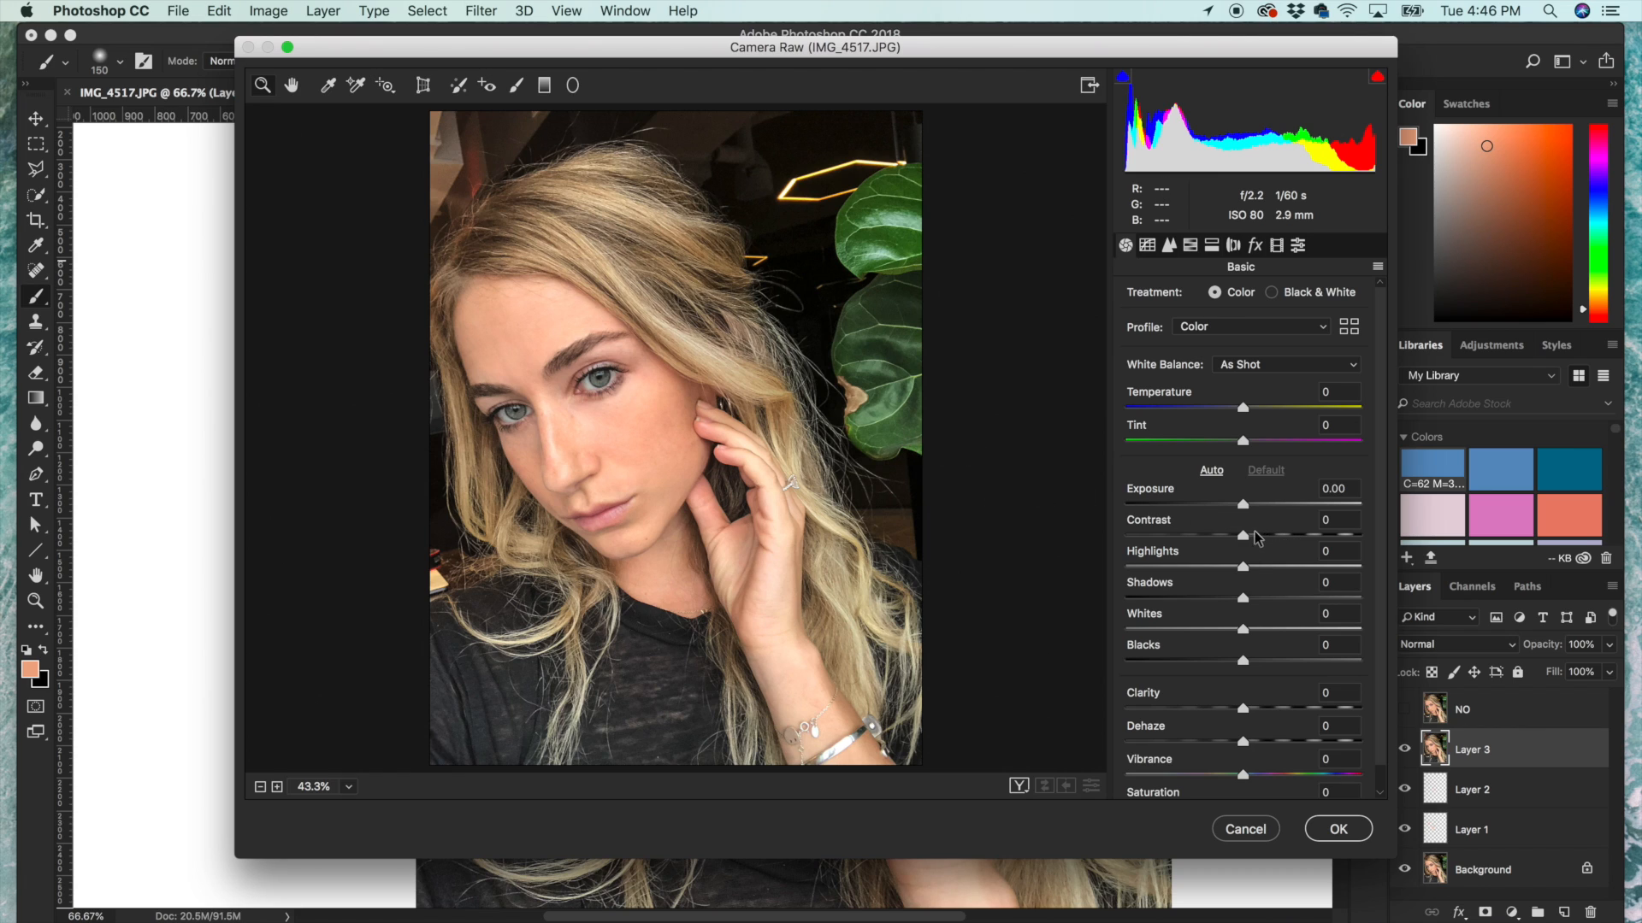
- Apply Contrast +10, Shadows +15, Blacks +23, Clarity +6, Vibrance +7, Grain 19 size 29
drag(1241, 535, 1248, 535)
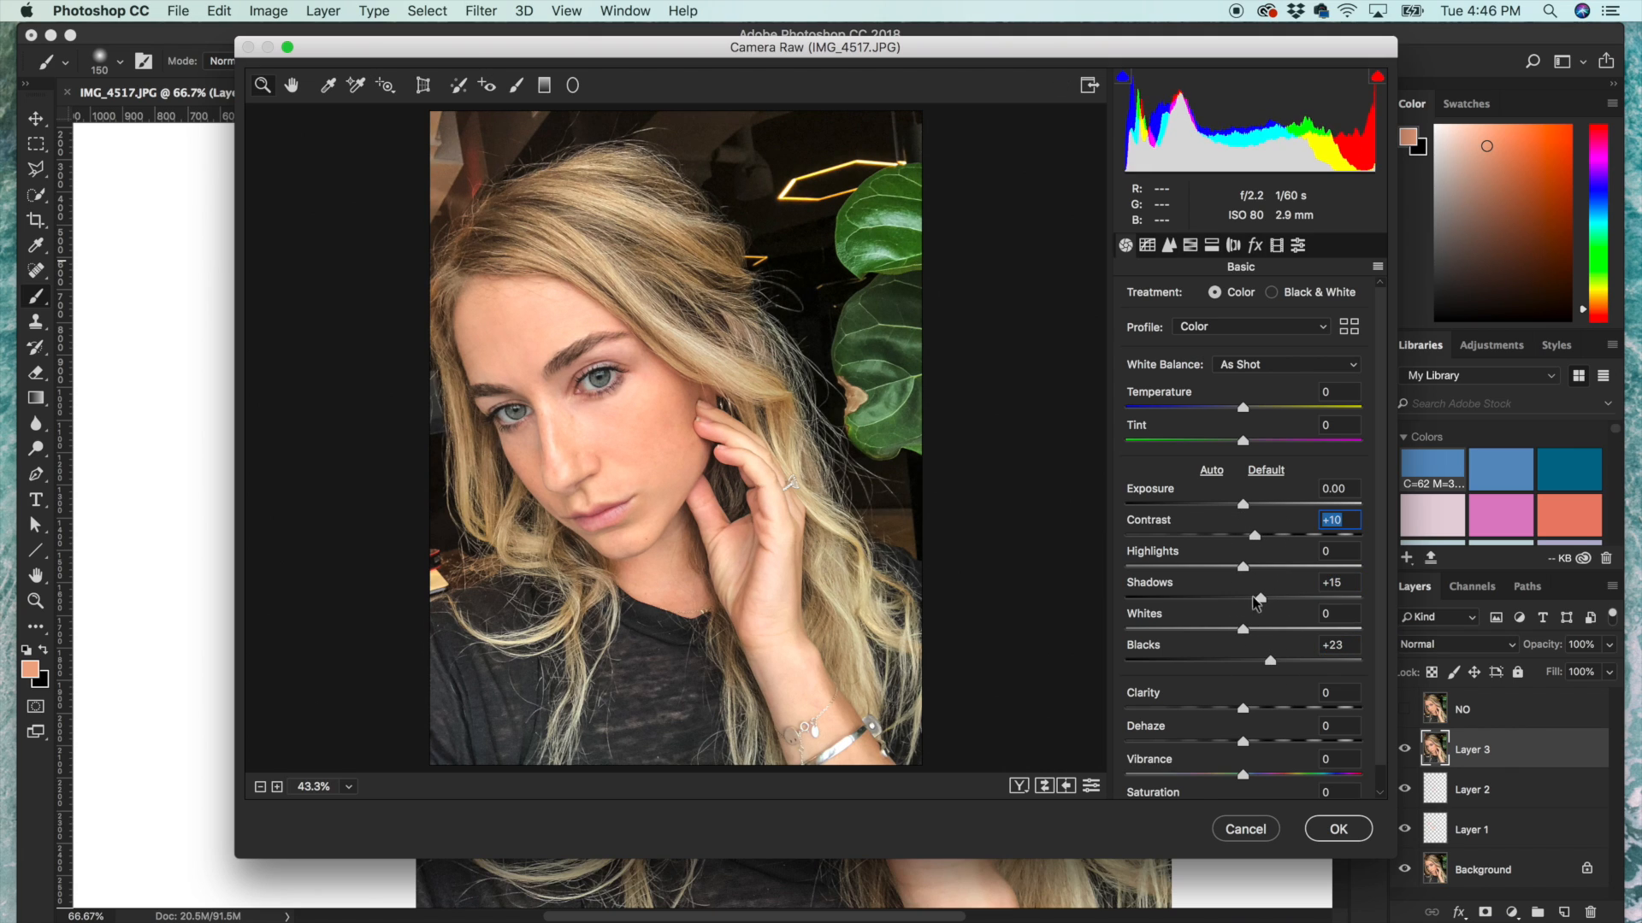
drag(1243, 708, 1248, 708)
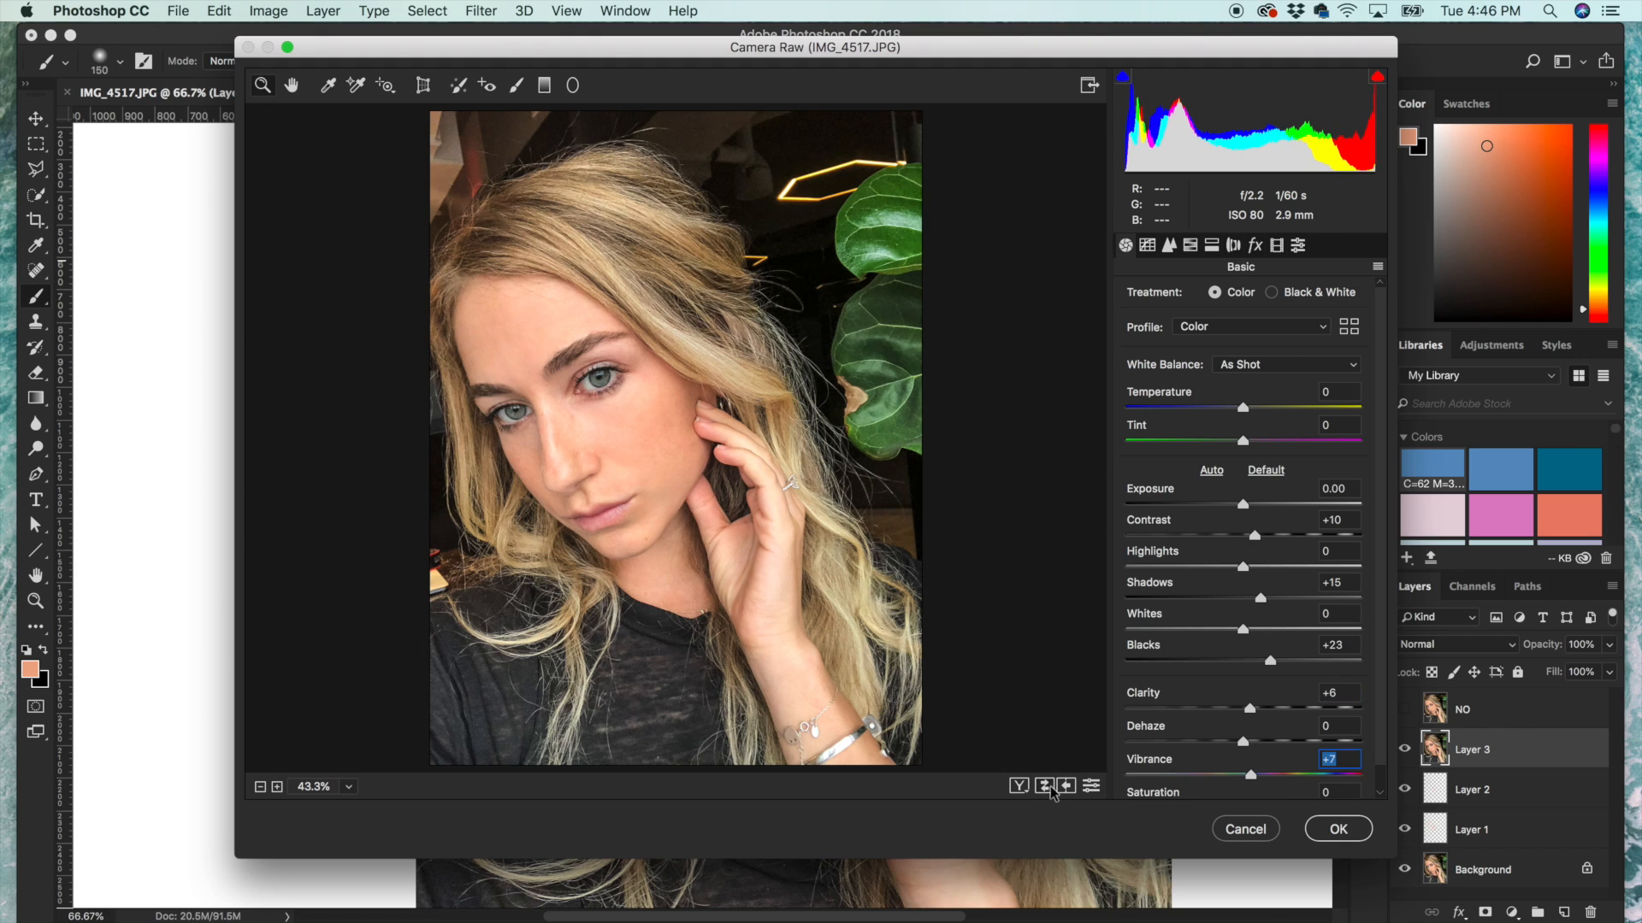
click(1253, 245)
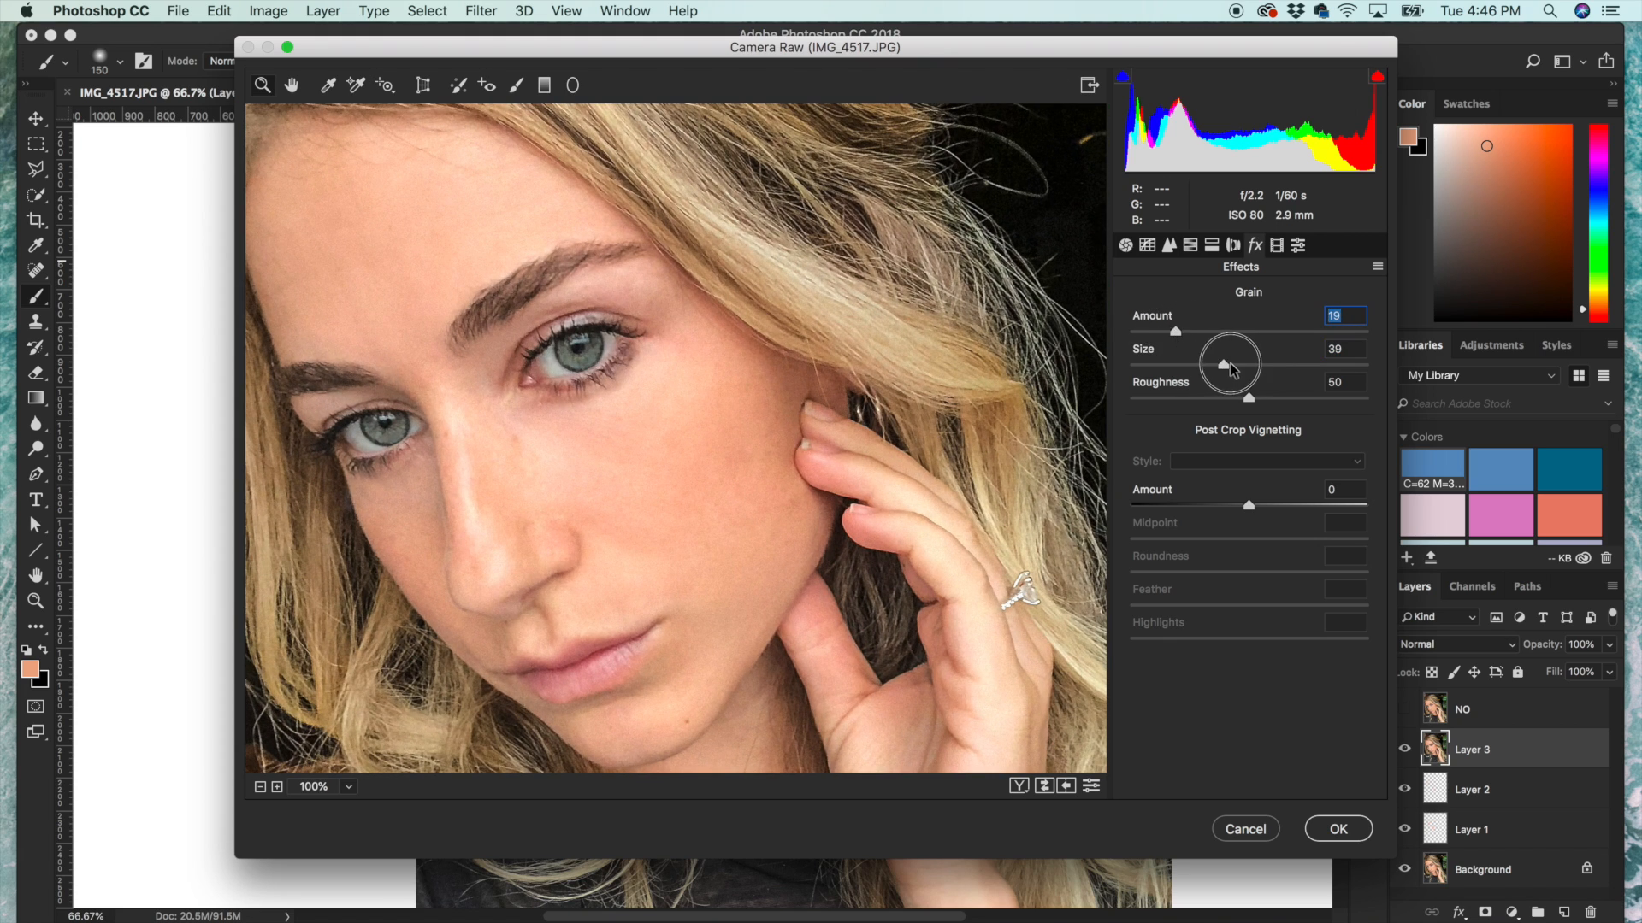
drag(1229, 364, 1197, 364)
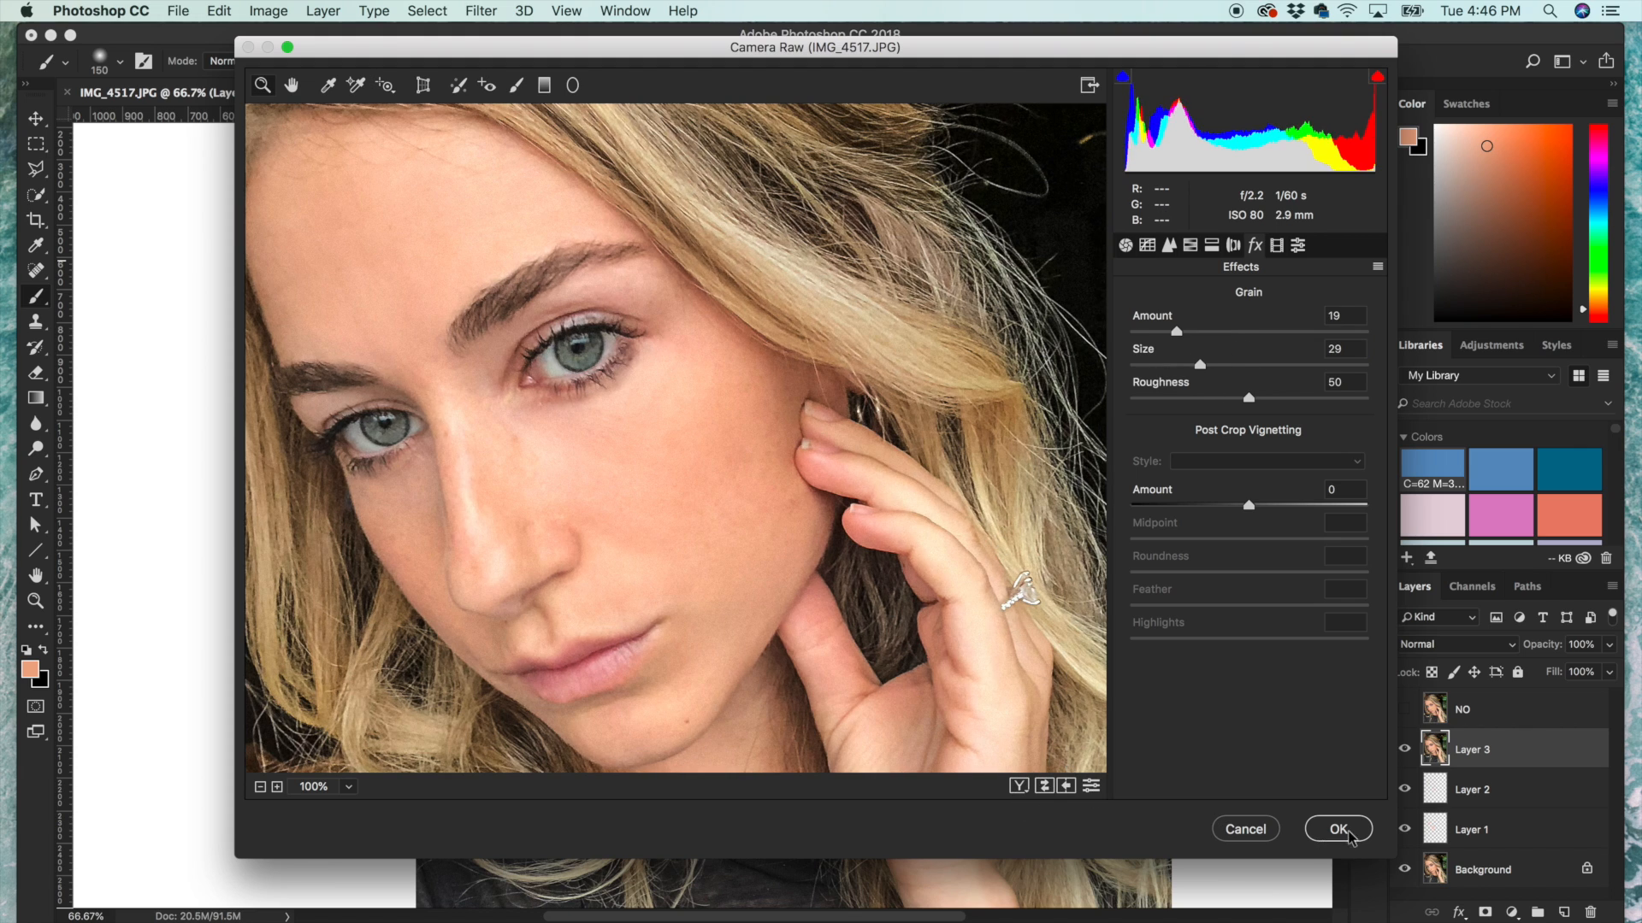
click(1337, 827)
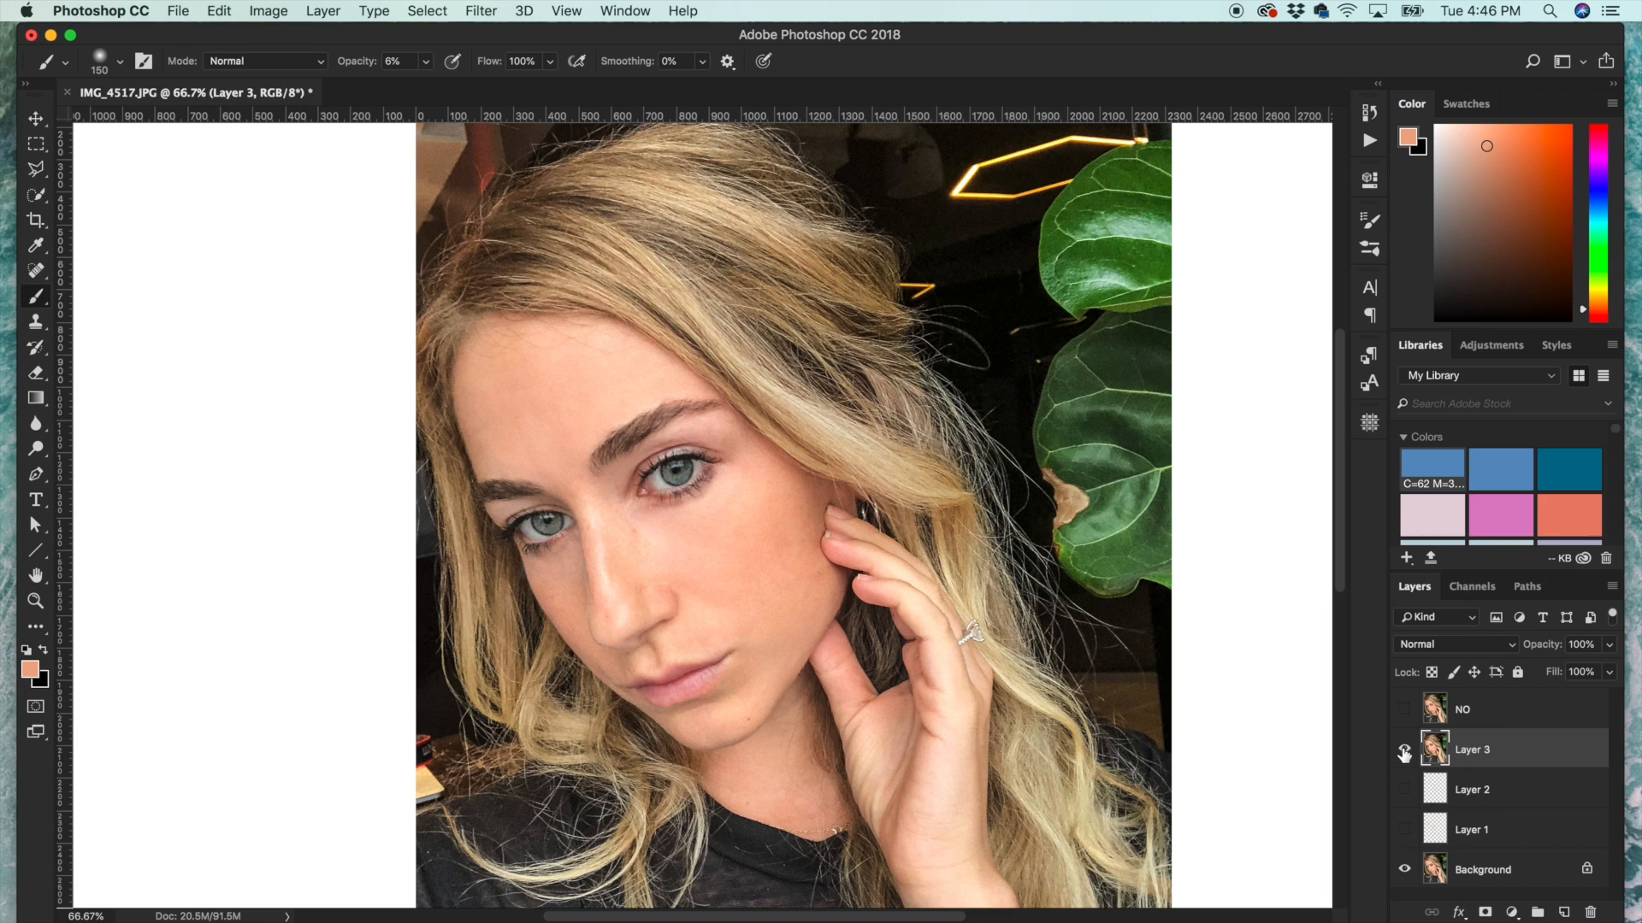
click(1405, 752)
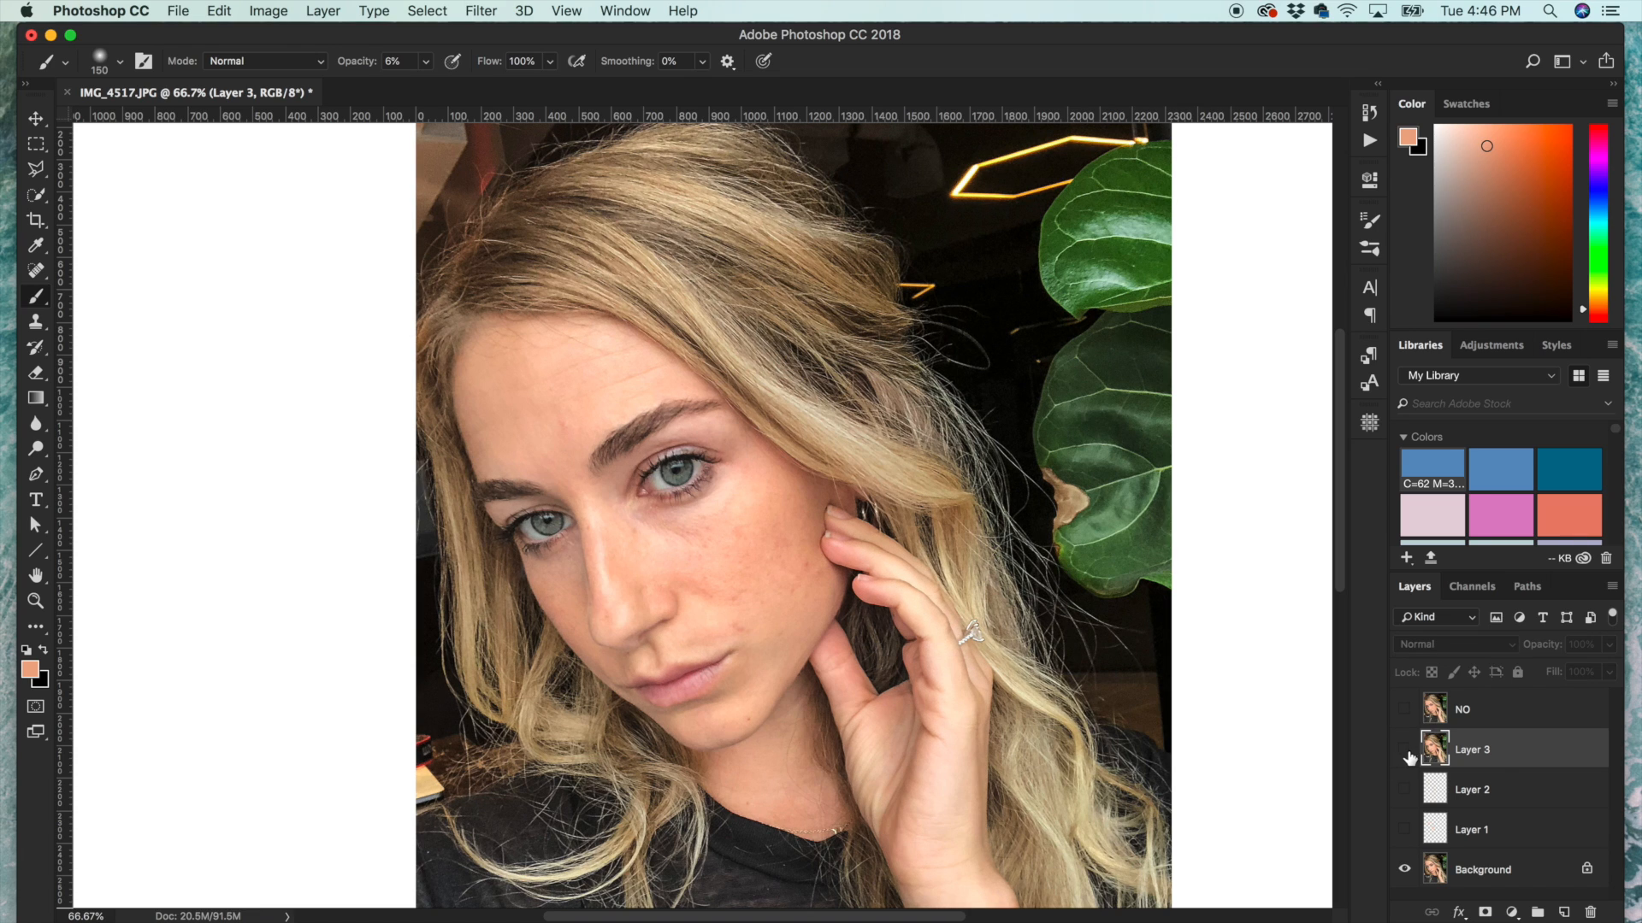
click(1406, 749)
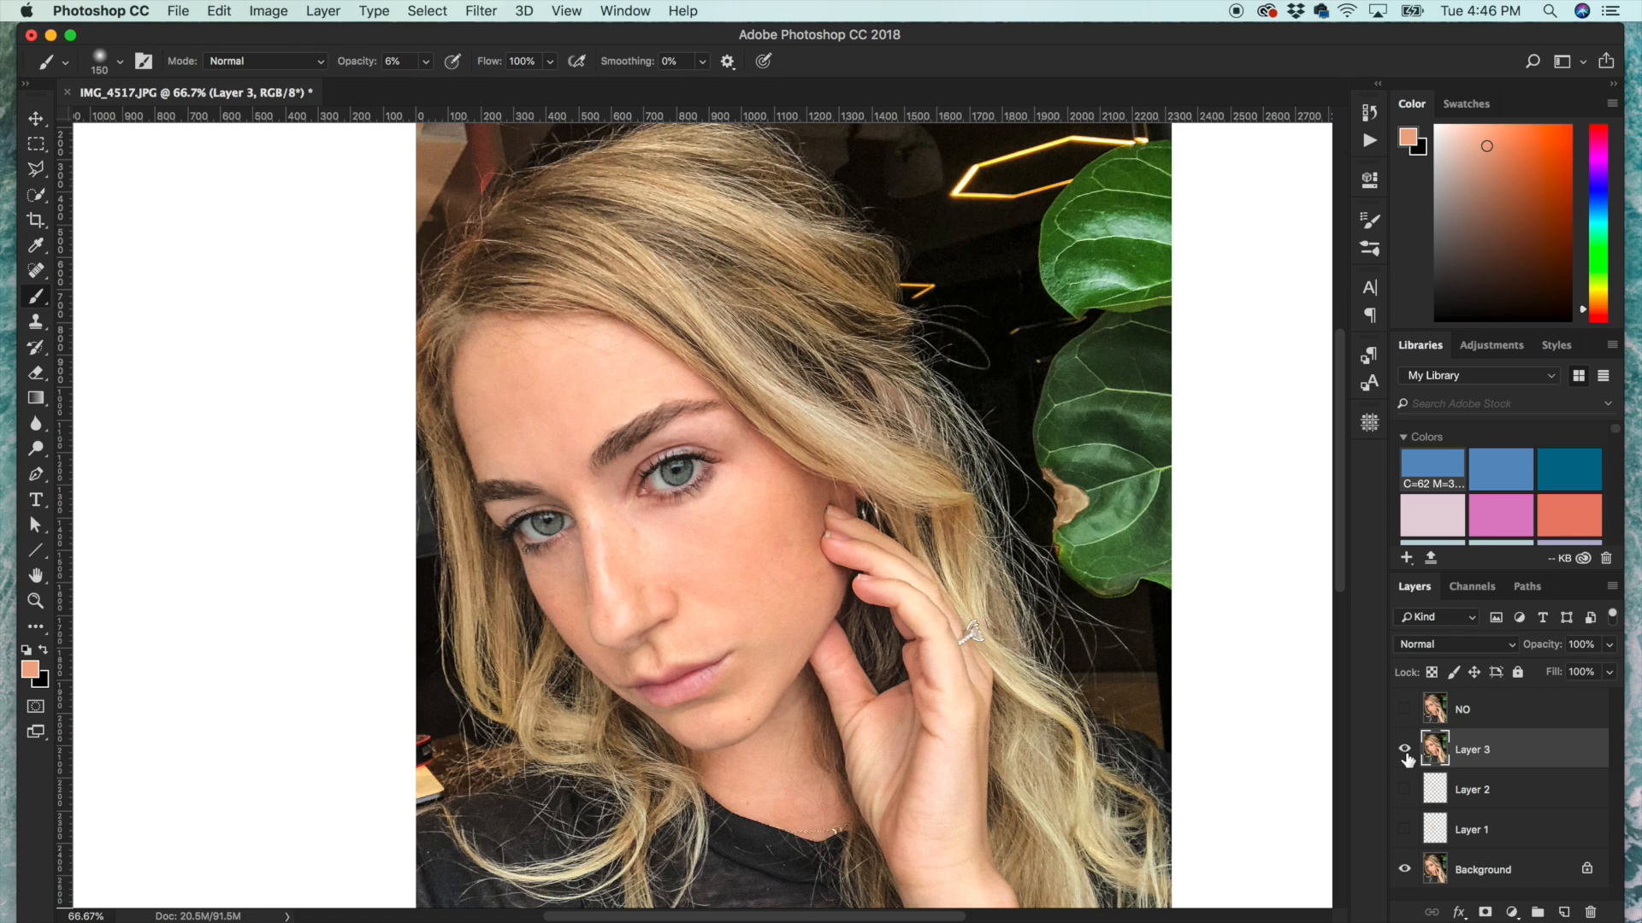
click(1404, 749)
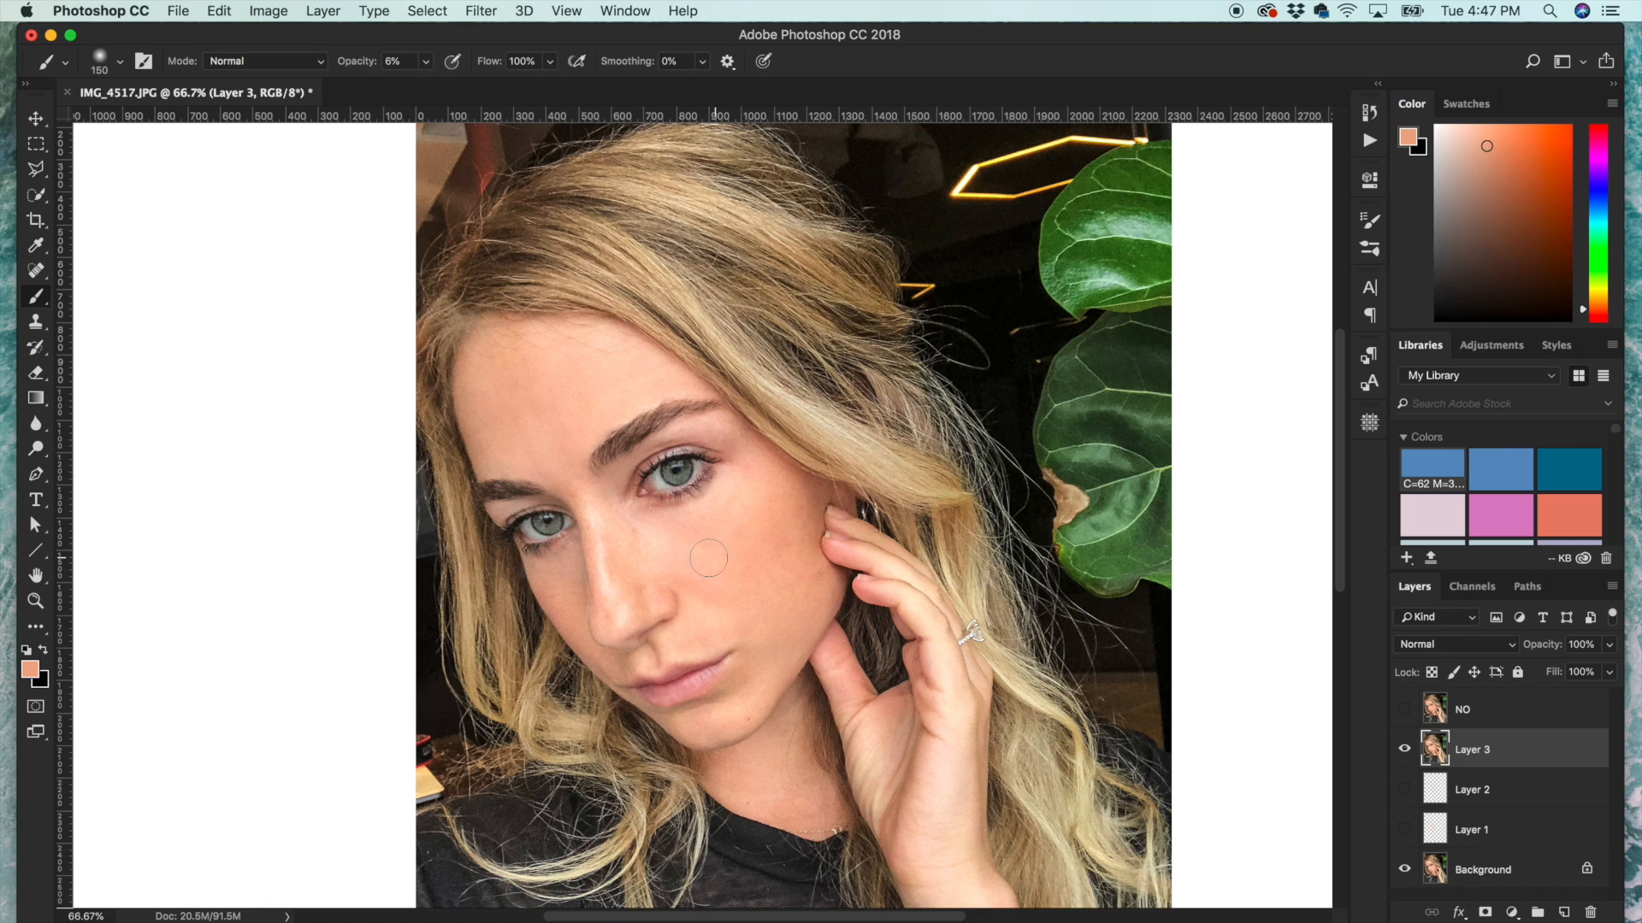
mouse_move(680, 595)
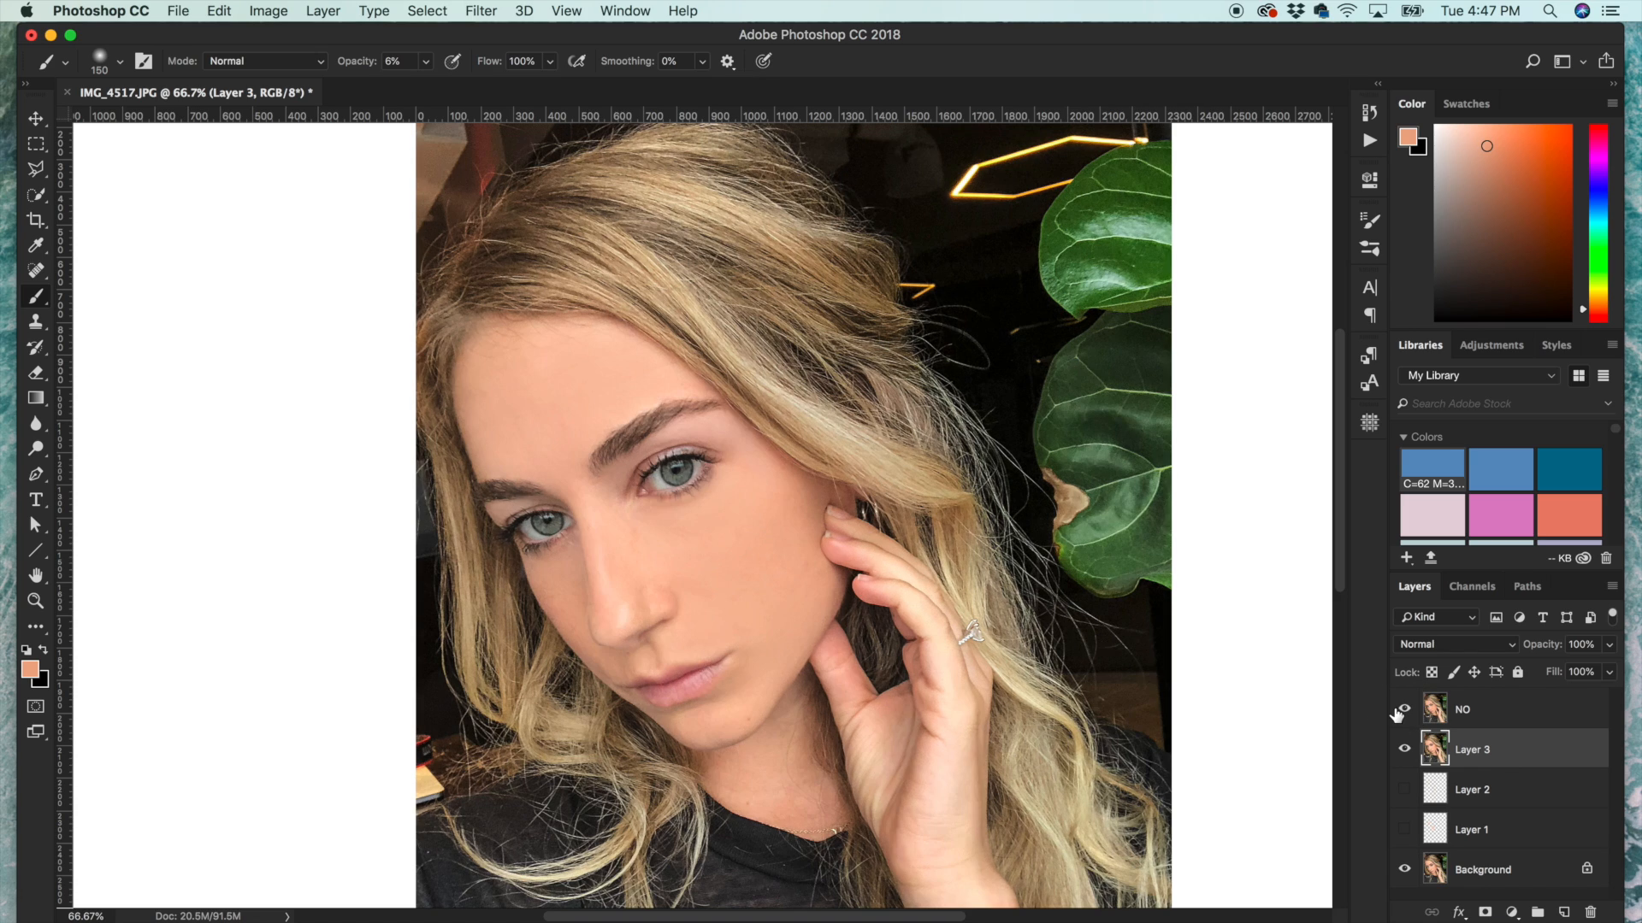
click(1406, 710)
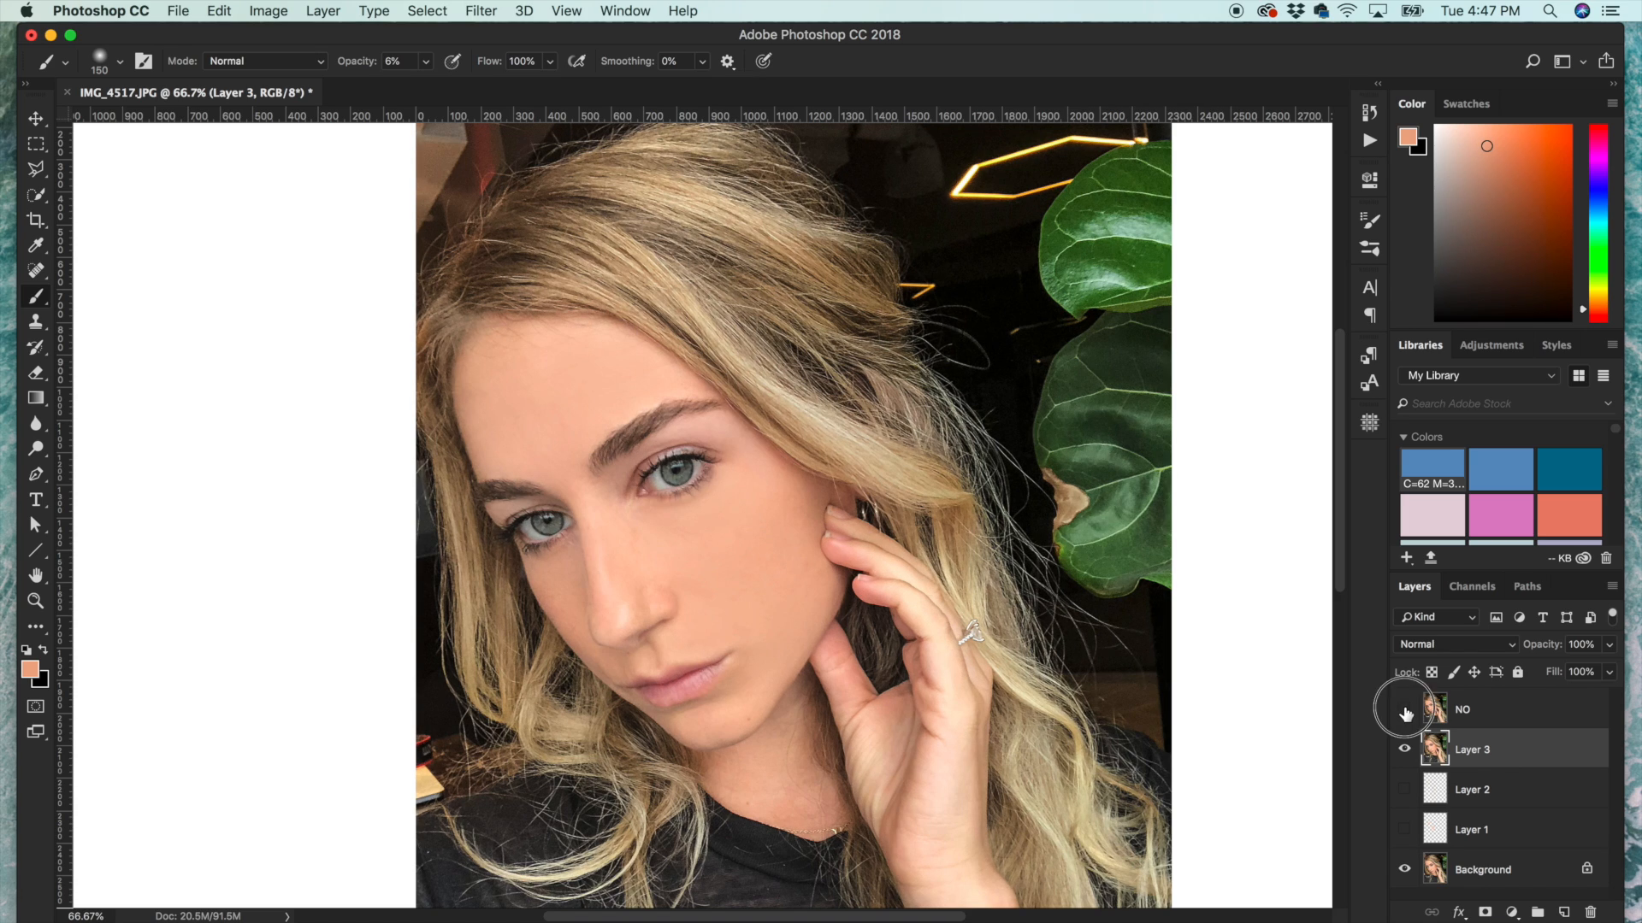